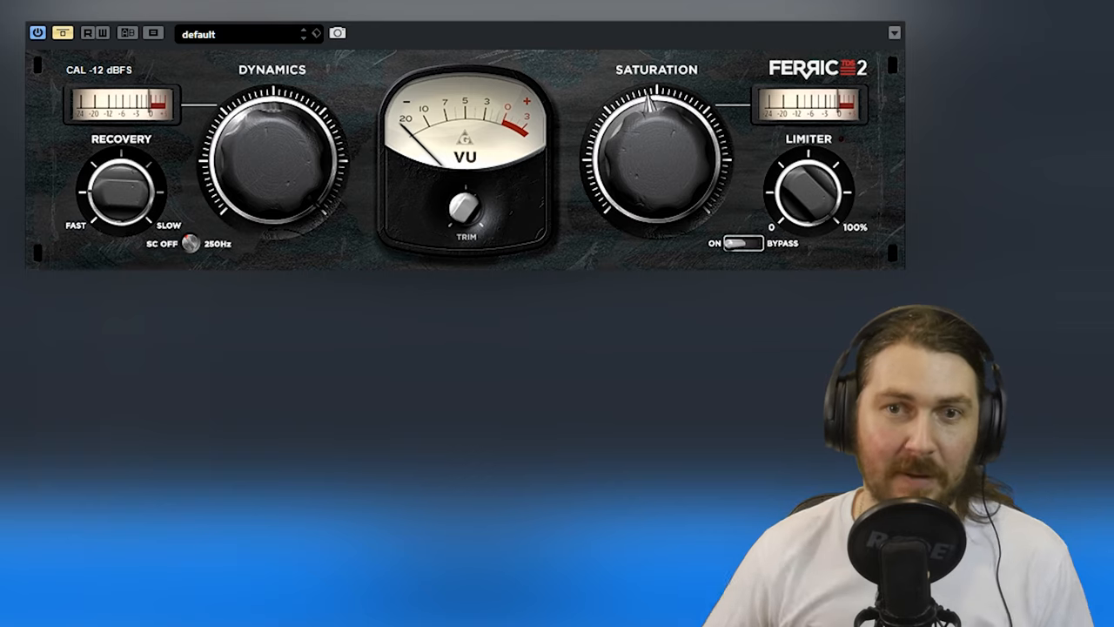
{"action": "mouse_move", "coordinate": [453, 153]}
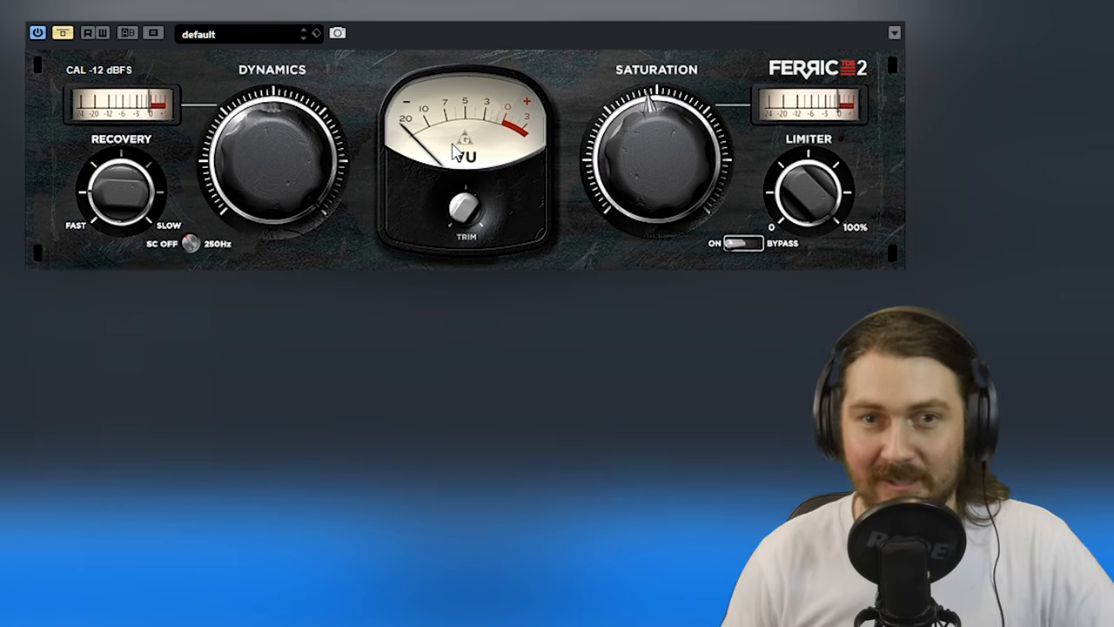
{"action": "mouse_move", "coordinate": [834, 99]}
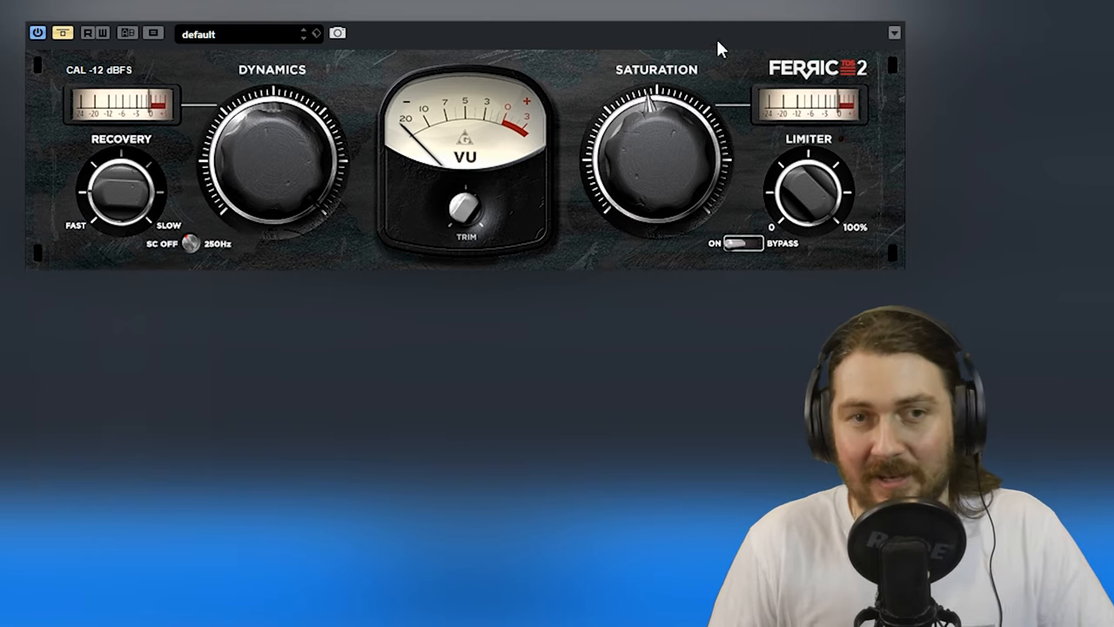
{"action": "mouse_move", "coordinate": [730, 94]}
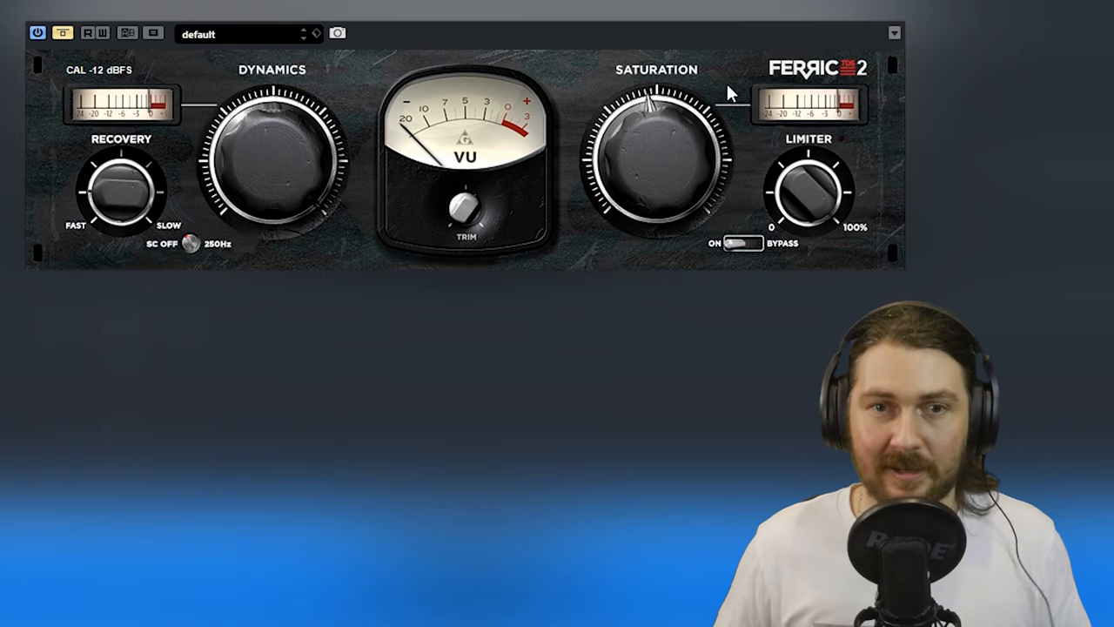
{"action": "mouse_move", "coordinate": [818, 177]}
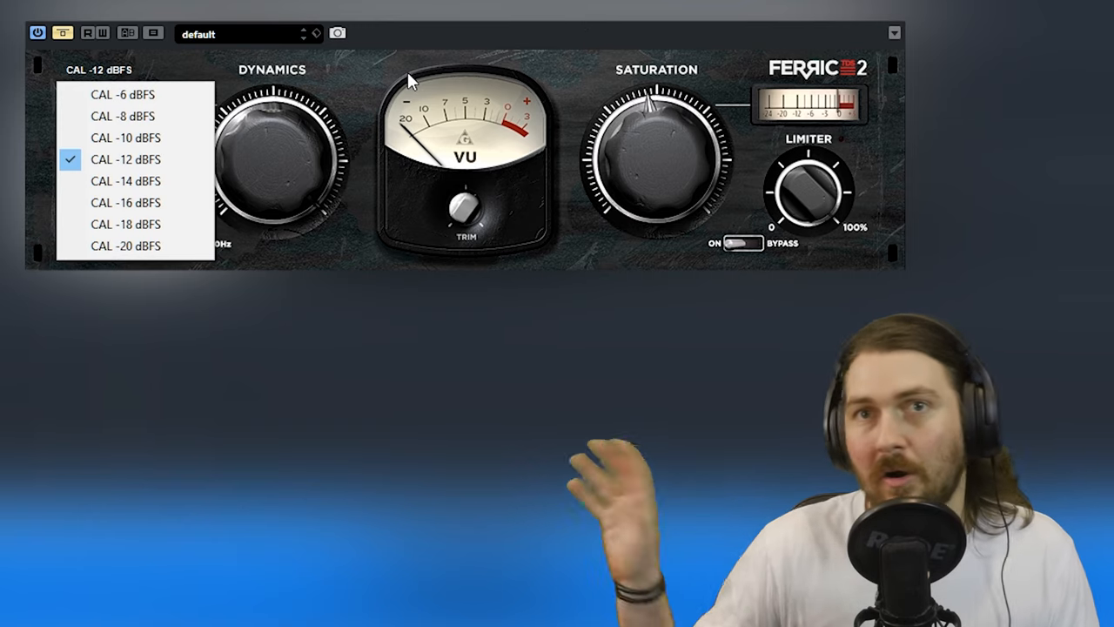
{"action": "left_click", "coordinate": [126, 160]}
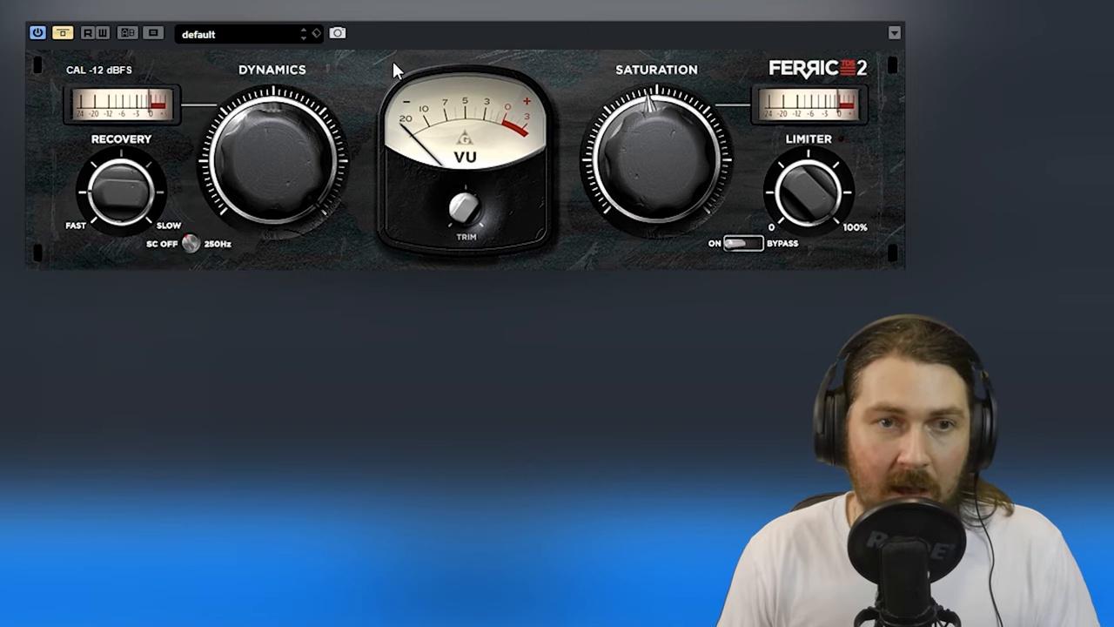
{"action": "mouse_move", "coordinate": [815, 219]}
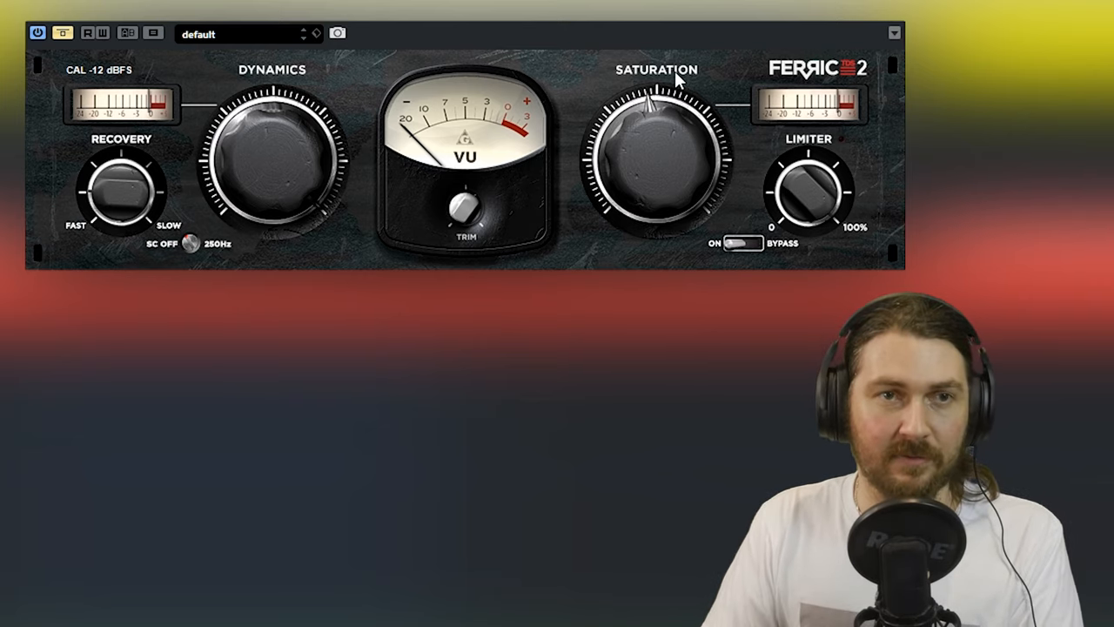
{"action": "mouse_move", "coordinate": [541, 241]}
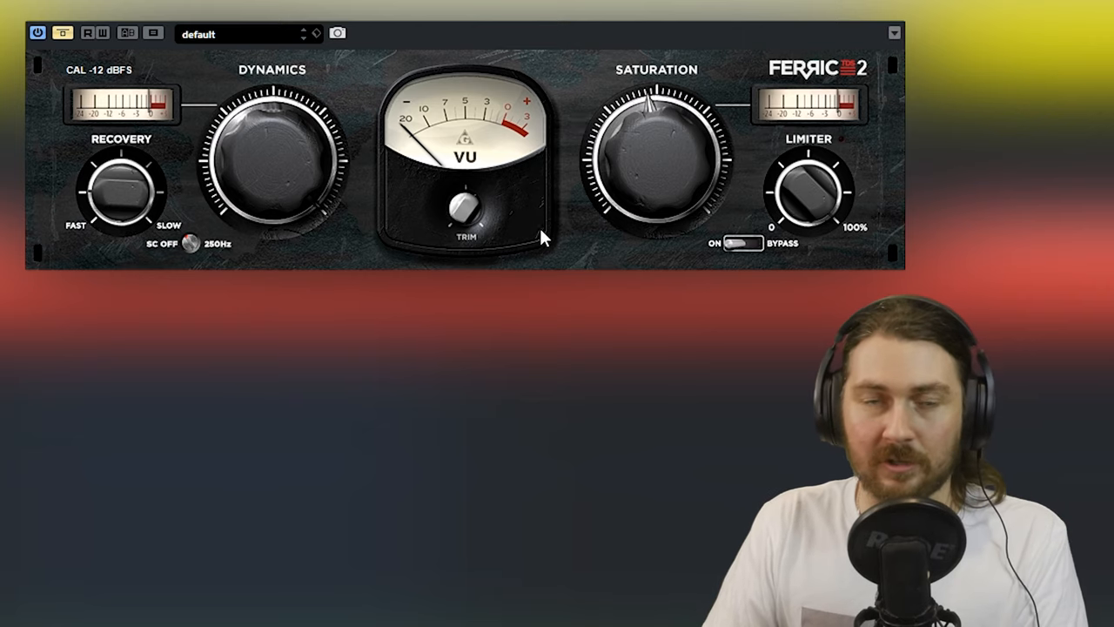
{"action": "mouse_move", "coordinate": [519, 207]}
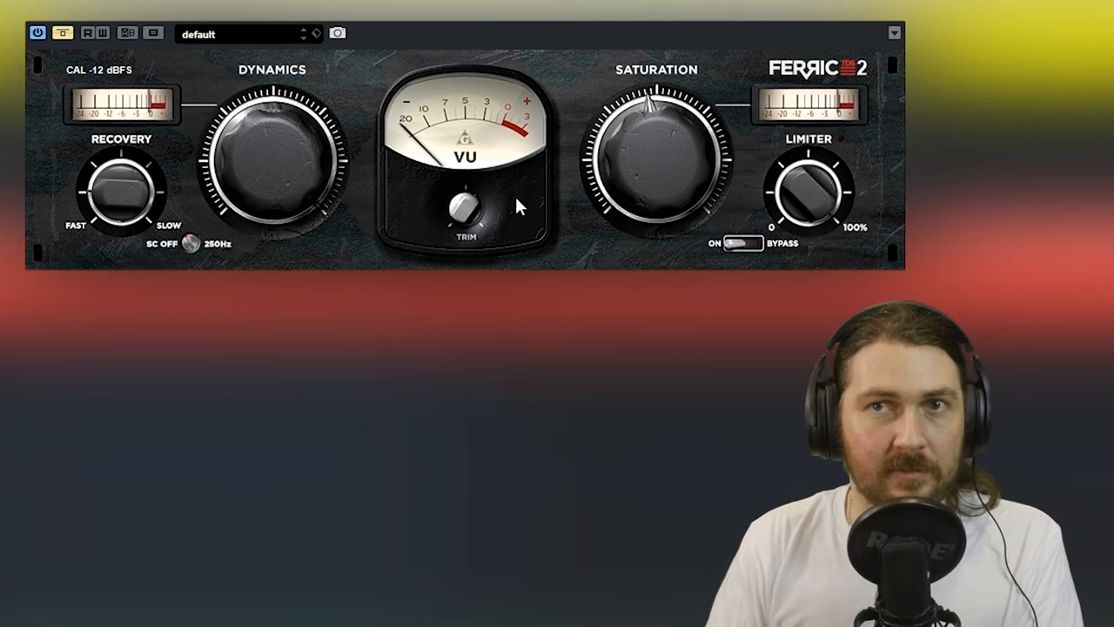
{"action": "mouse_move", "coordinate": [61, 26]}
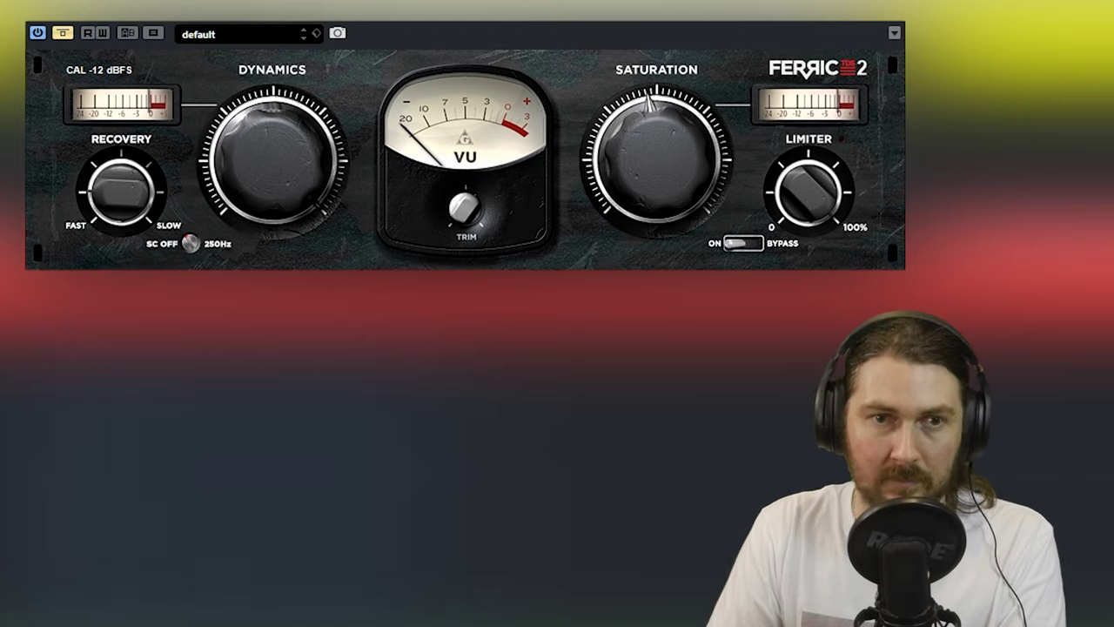
{"action": "mouse_move", "coordinate": [62, 34]}
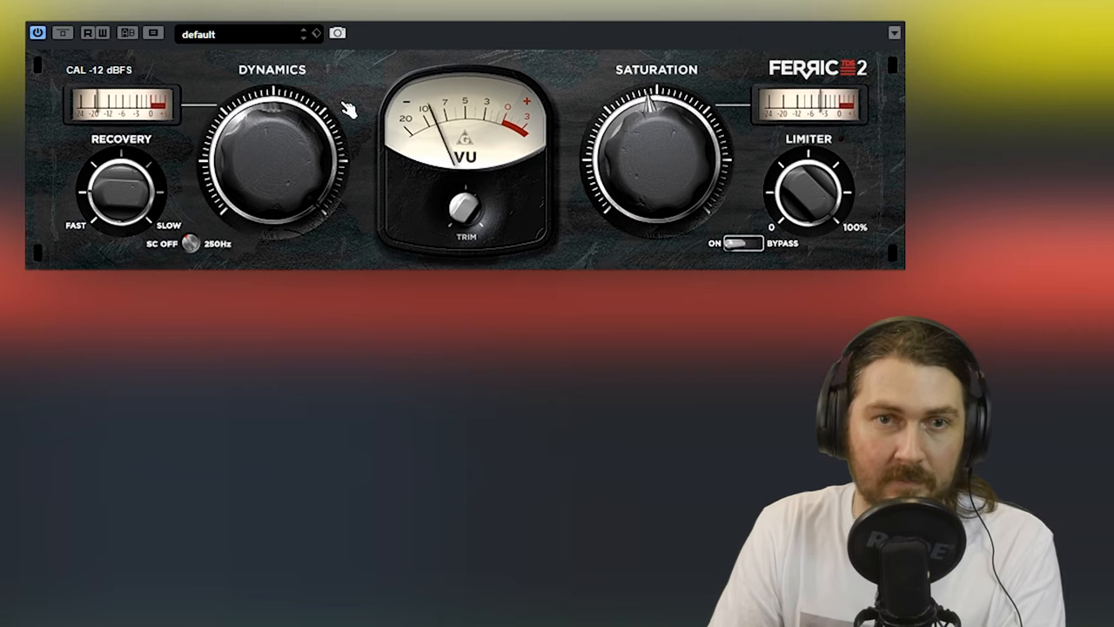
{"action": "mouse_move", "coordinate": [372, 161]}
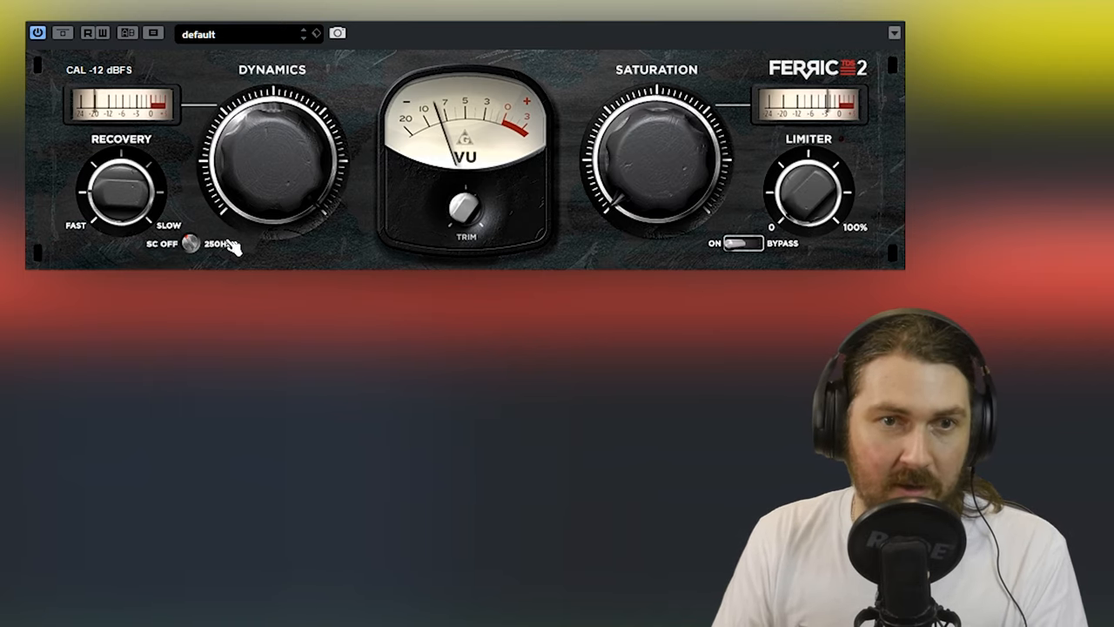
Engage the 250Hz sidechain filter so the dynamics ignore low frequencies.
{"action": "left_click_drag", "start_coordinate": [230, 247], "coordinate": [293, 125]}
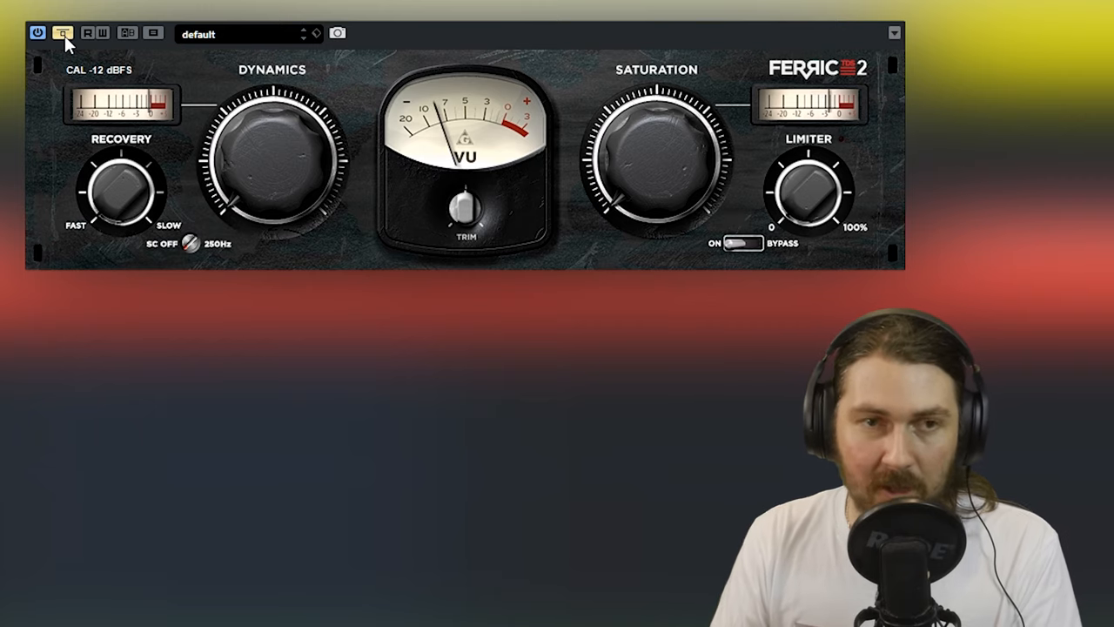
{"action": "mouse_move", "coordinate": [62, 33]}
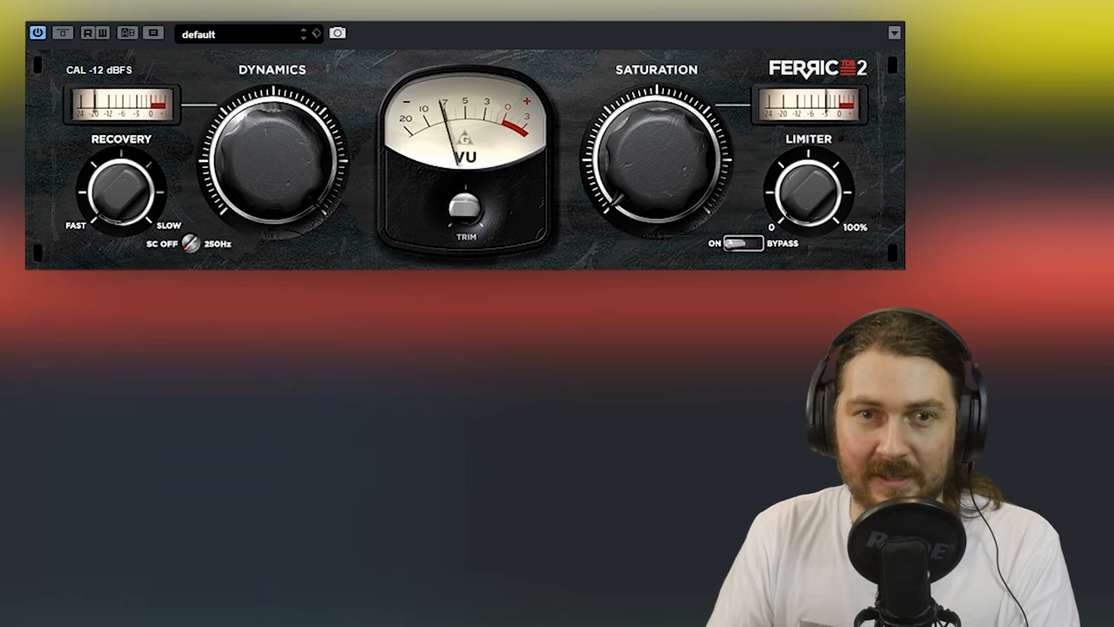
Set input calibration to -8 dBFS and audition the limiter engaged versus bypassed.
{"action": "left_click", "coordinate": [97, 69]}
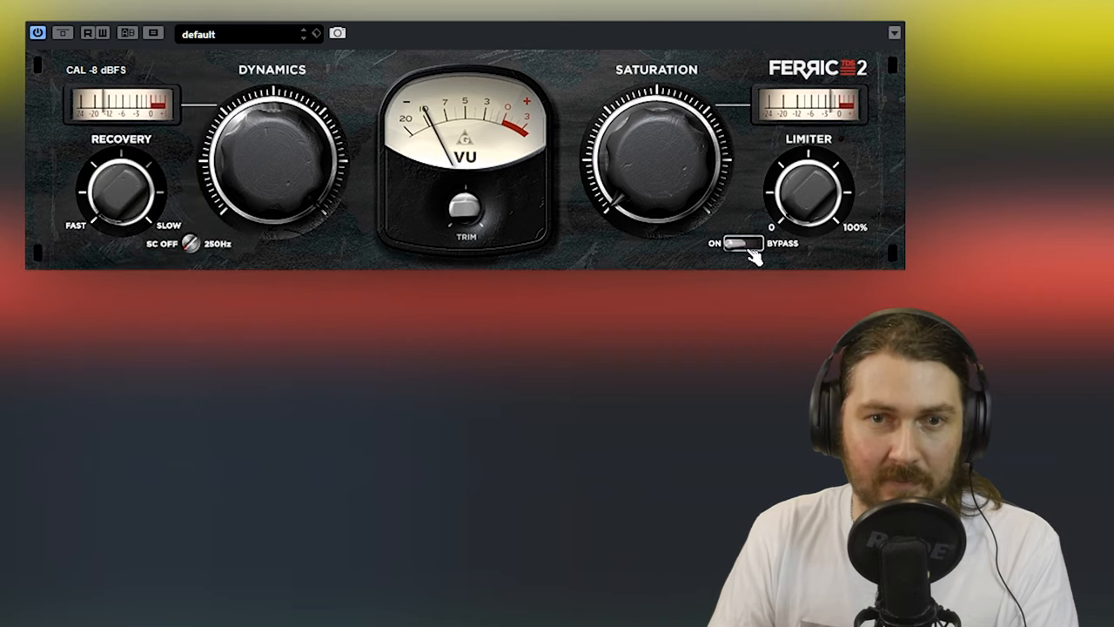
{"action": "left_click", "coordinate": [742, 244]}
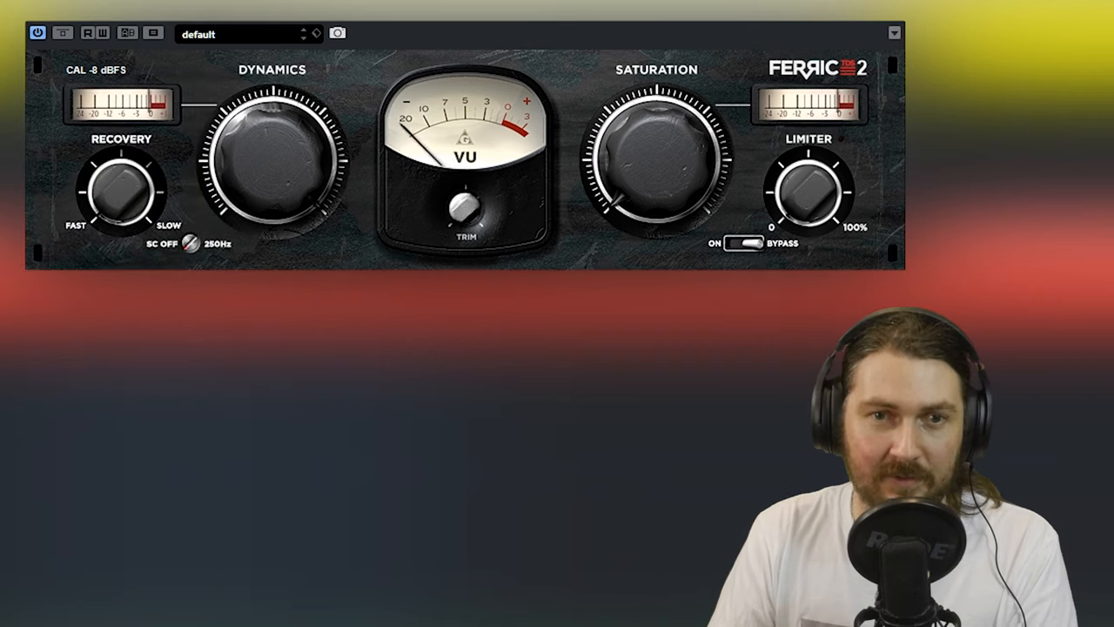
{"action": "mouse_move", "coordinate": [801, 265]}
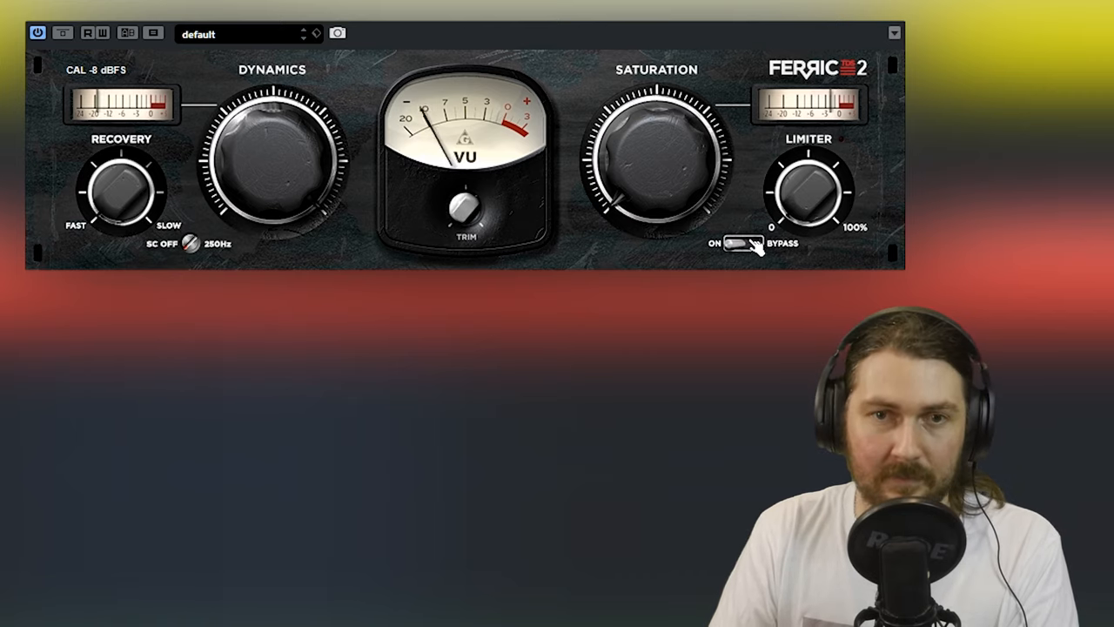
{"action": "left_click", "coordinate": [740, 243]}
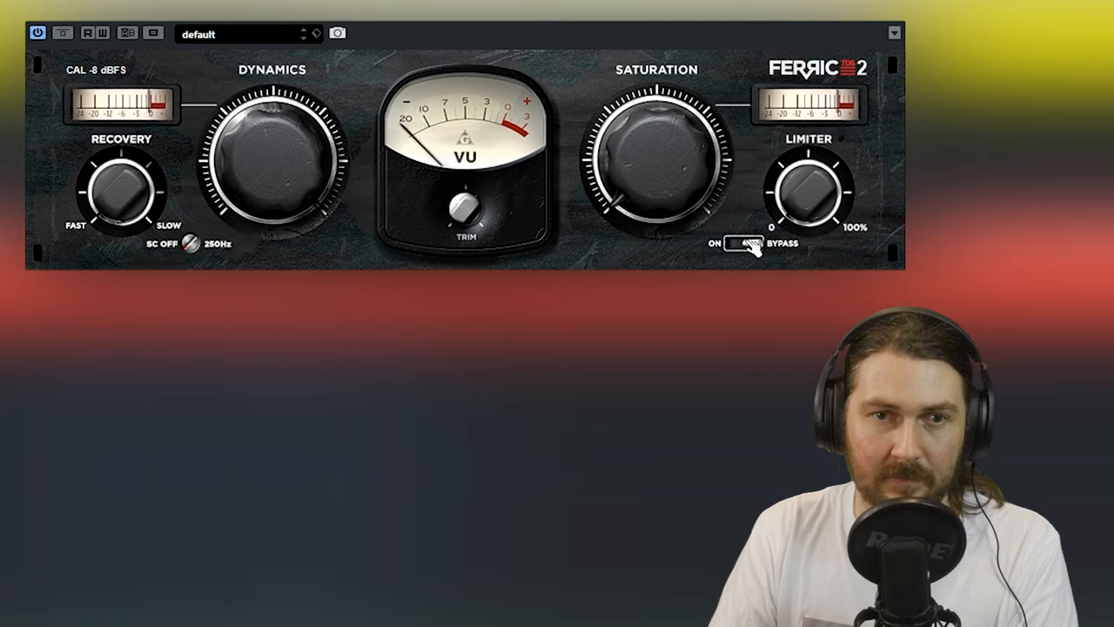
{"action": "left_click", "coordinate": [740, 244]}
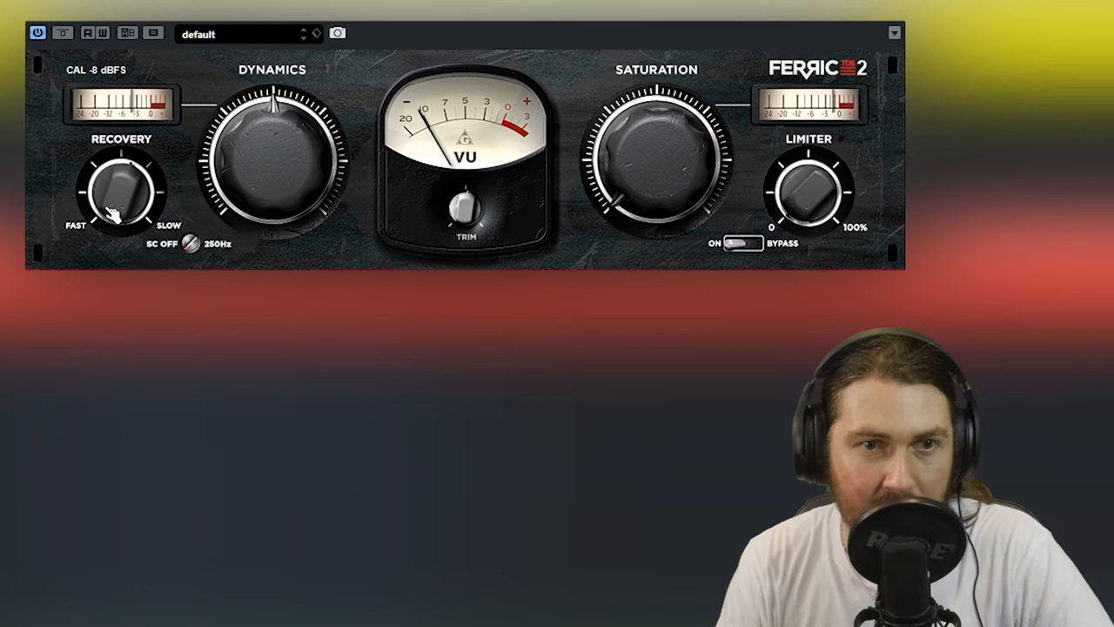
{"action": "left_click_drag", "start_coordinate": [113, 182], "coordinate": [139, 200]}
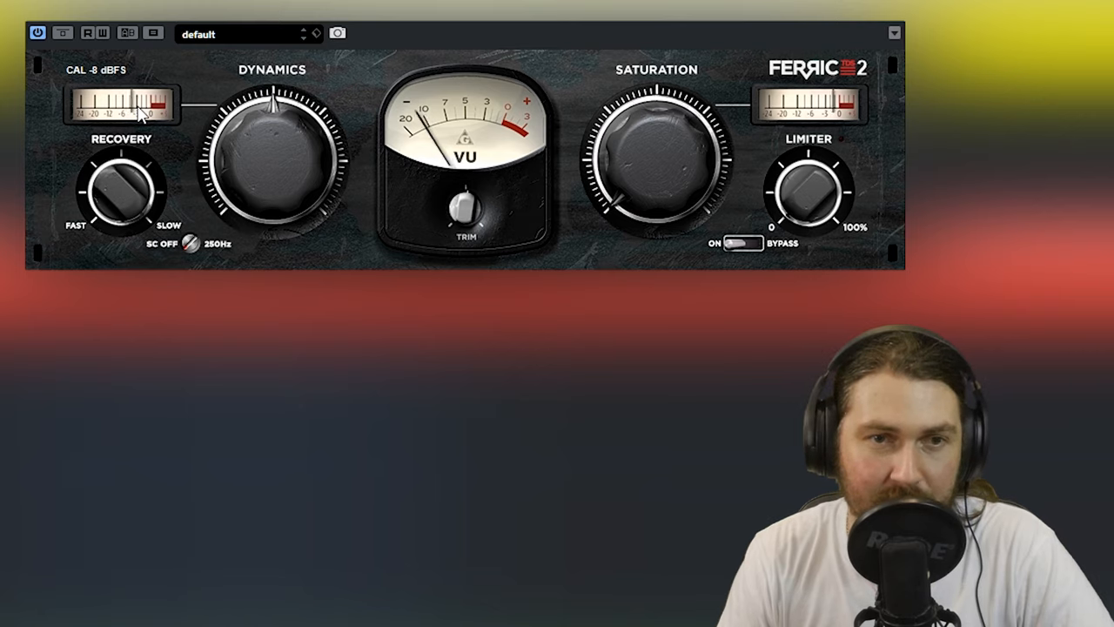
{"action": "mouse_move", "coordinate": [540, 148]}
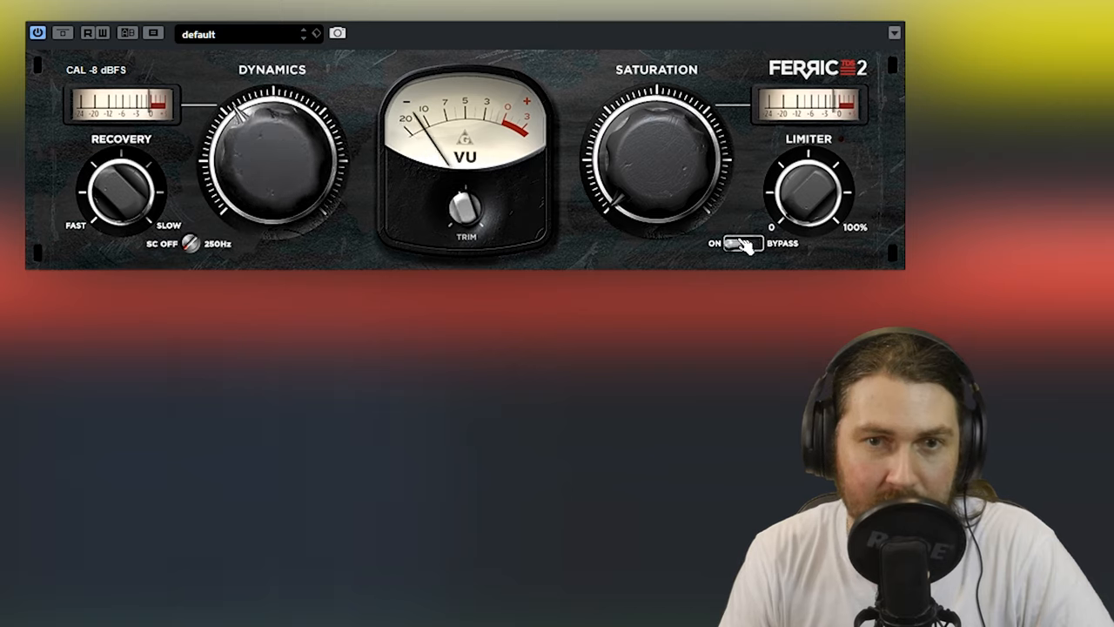
{"action": "left_click", "coordinate": [742, 243]}
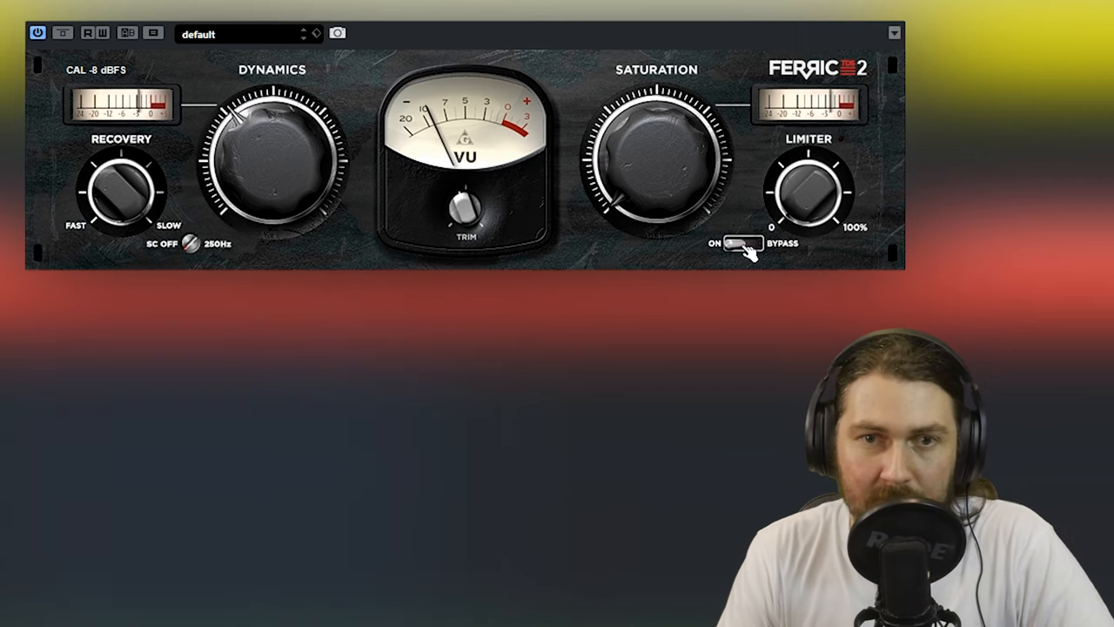
{"action": "left_click", "coordinate": [740, 244]}
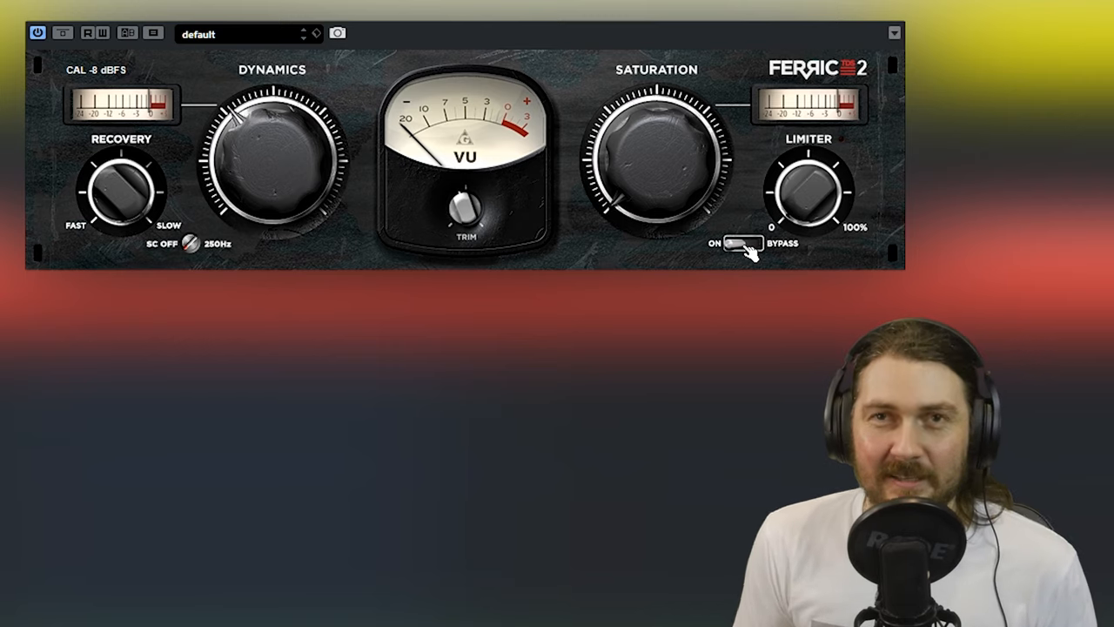
{"action": "left_click", "coordinate": [738, 244]}
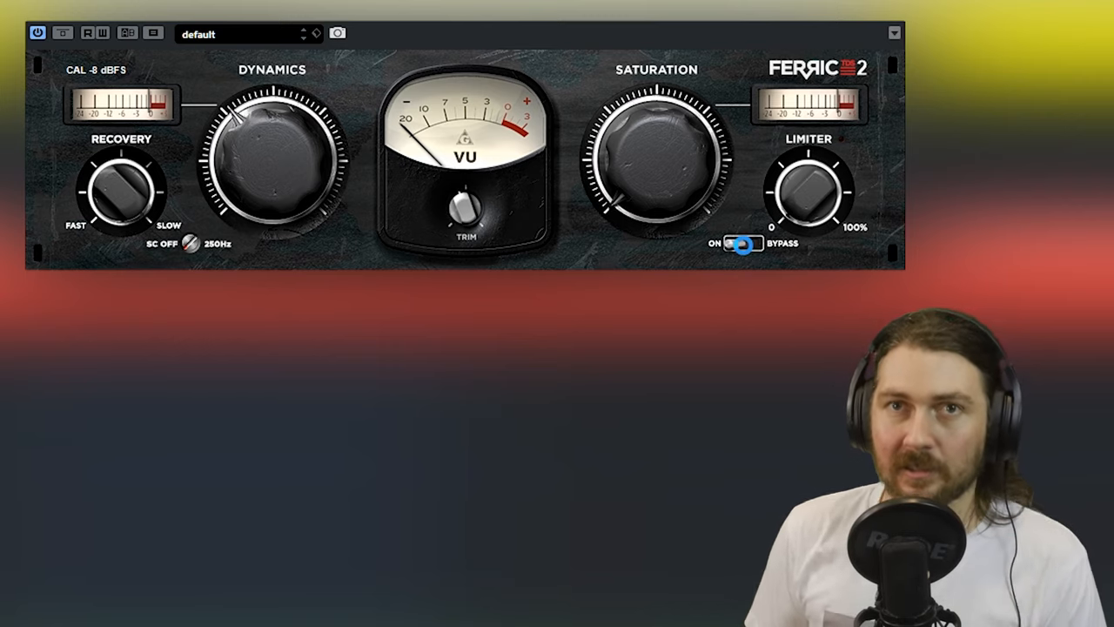
{"action": "left_click", "coordinate": [738, 243]}
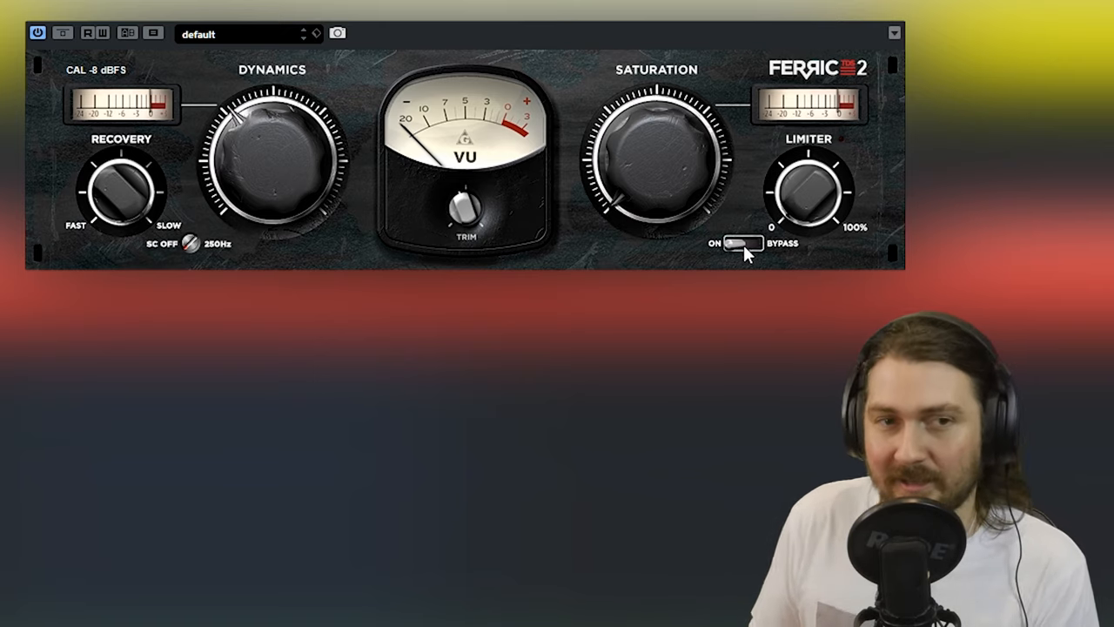
{"action": "mouse_move", "coordinate": [73, 202]}
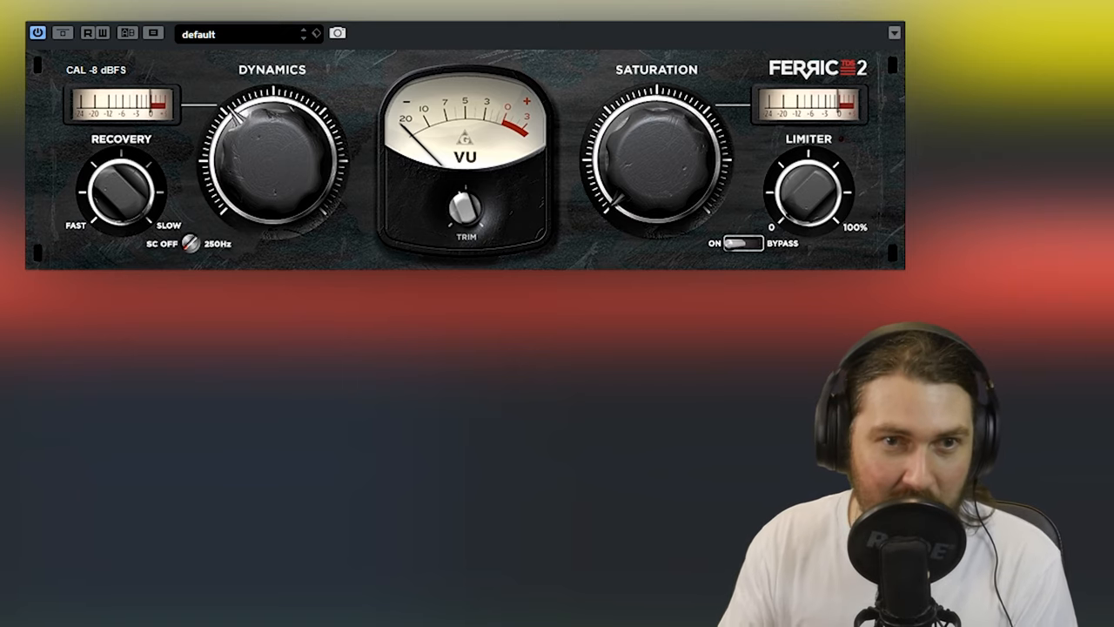
{"action": "mouse_move", "coordinate": [247, 226]}
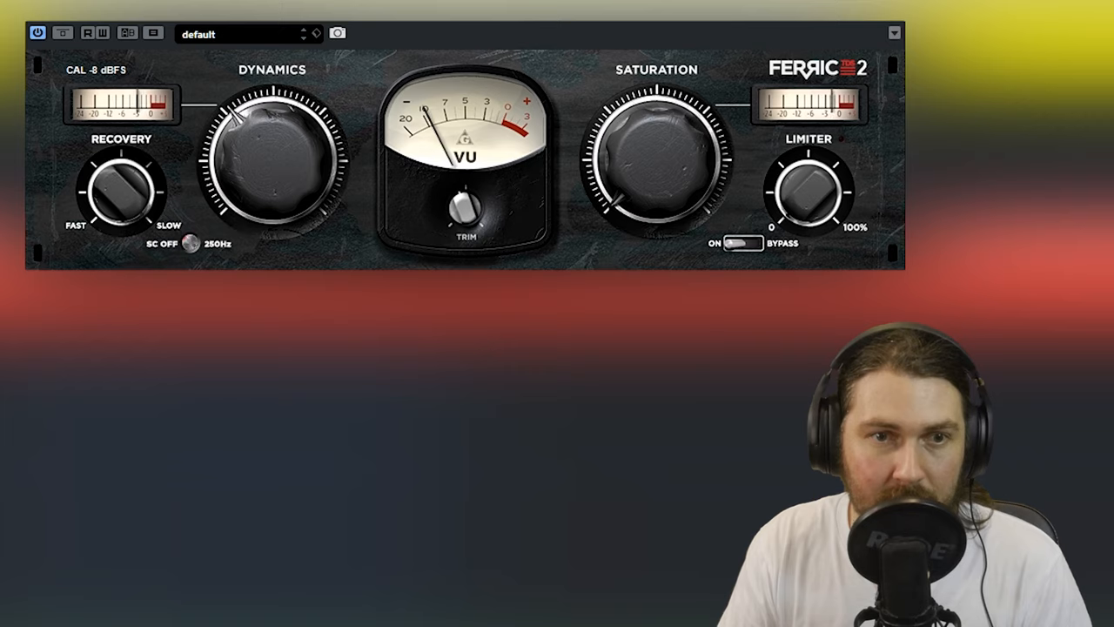
{"action": "mouse_move", "coordinate": [194, 251]}
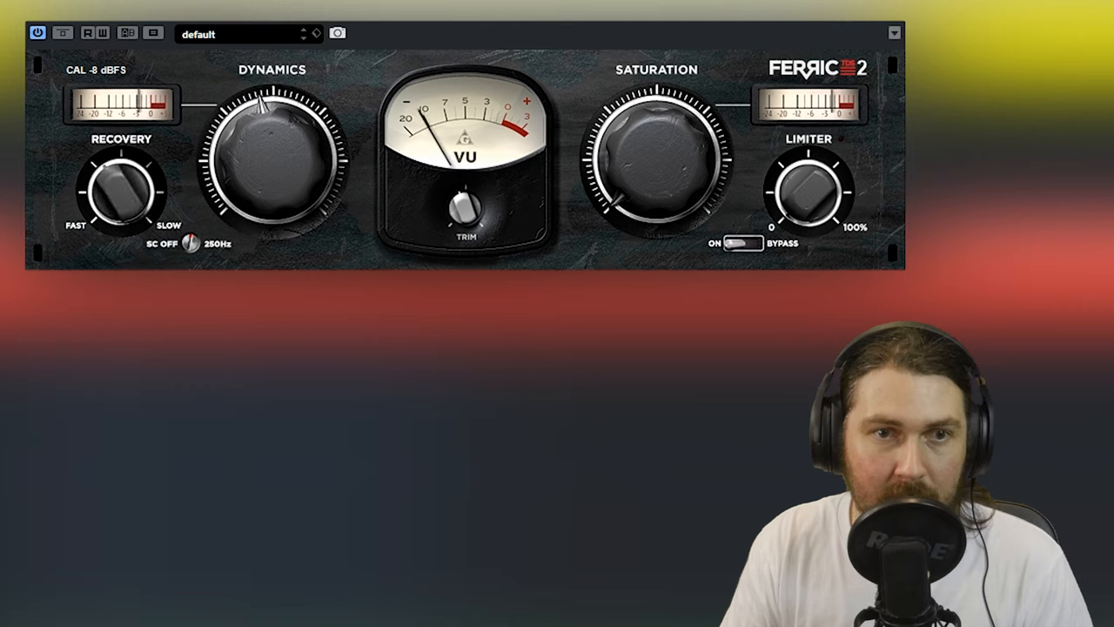
{"action": "left_click", "coordinate": [740, 243]}
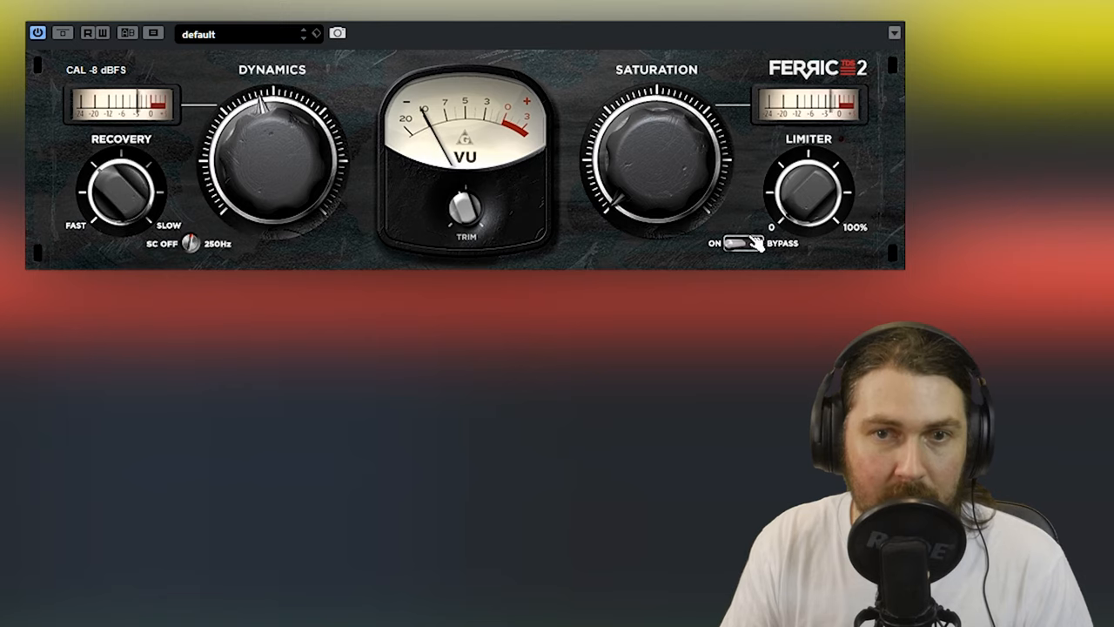
{"action": "left_click", "coordinate": [739, 244]}
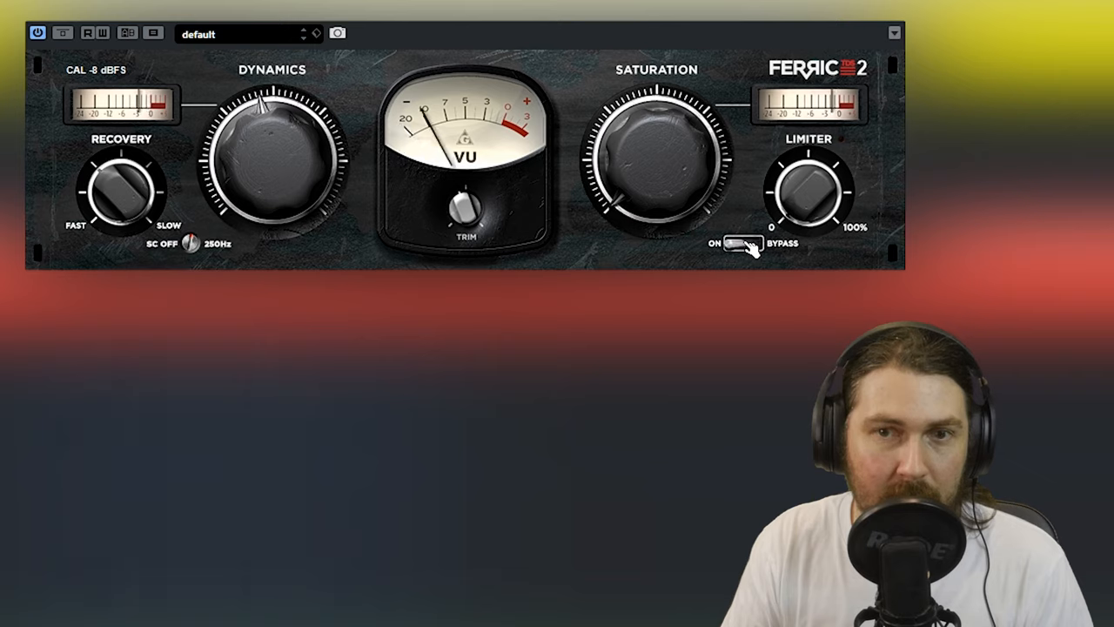
{"action": "left_click", "coordinate": [739, 244]}
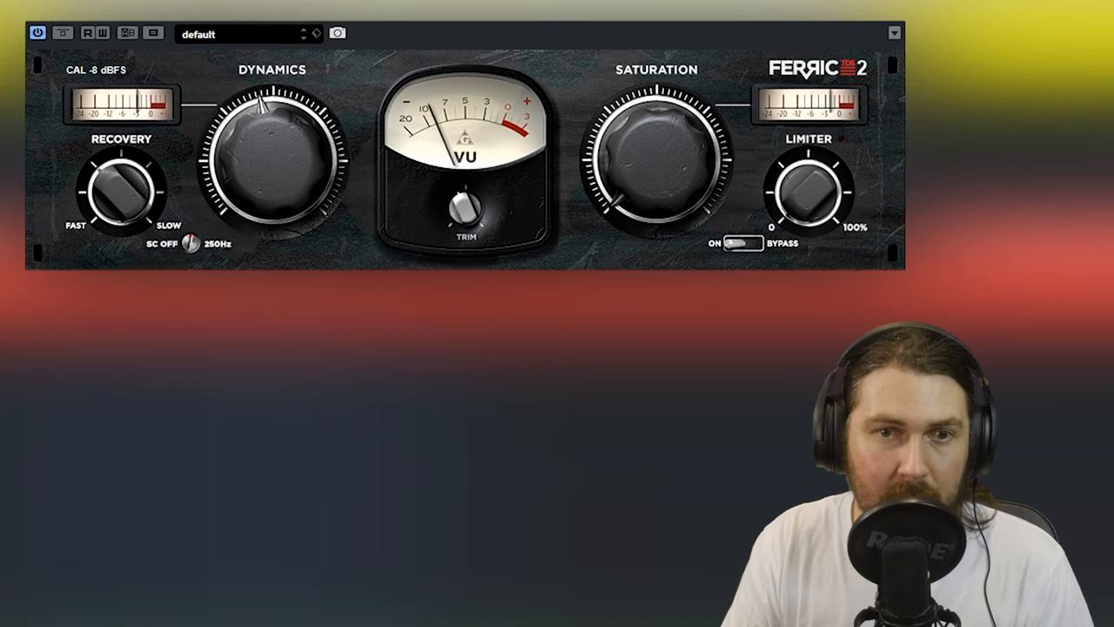
{"action": "mouse_move", "coordinate": [390, 240]}
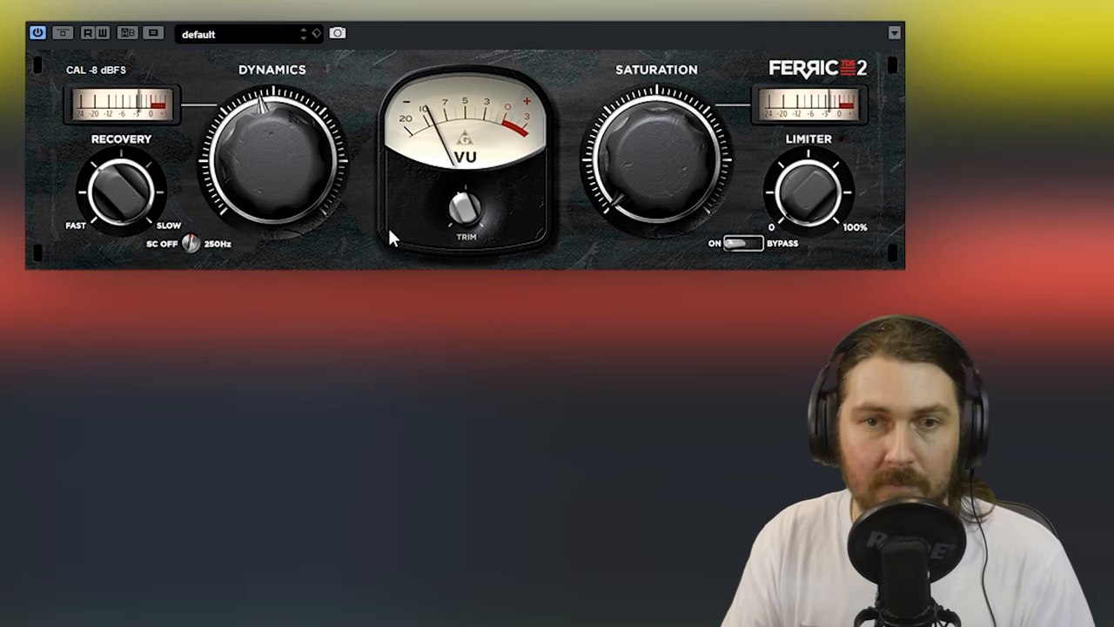
{"action": "left_click", "coordinate": [741, 244]}
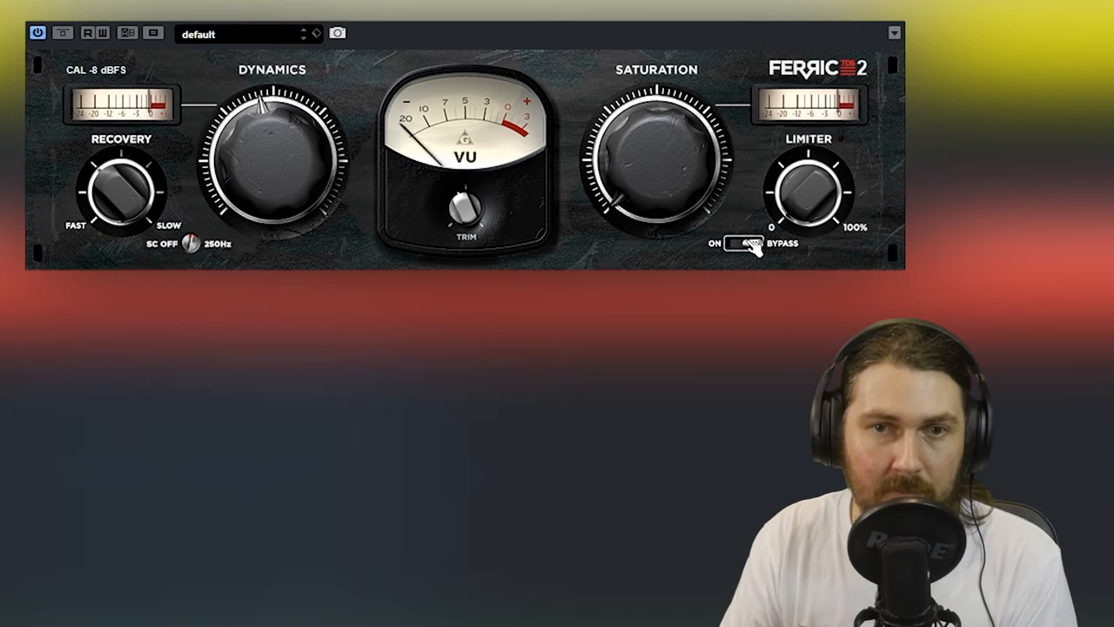
{"action": "left_click", "coordinate": [740, 244]}
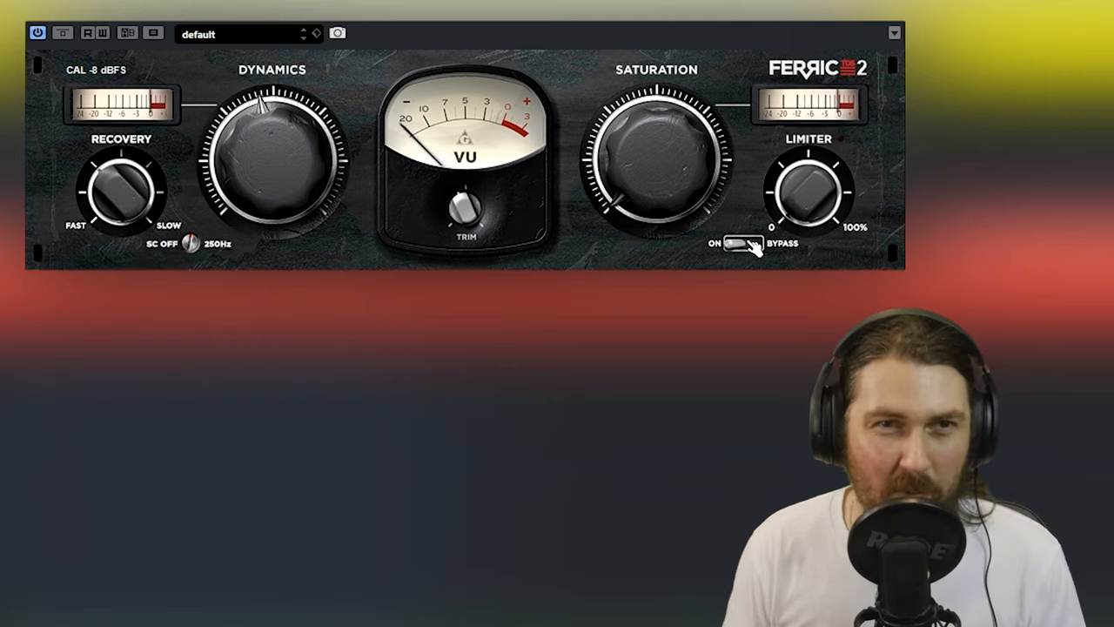
{"action": "left_click", "coordinate": [740, 244]}
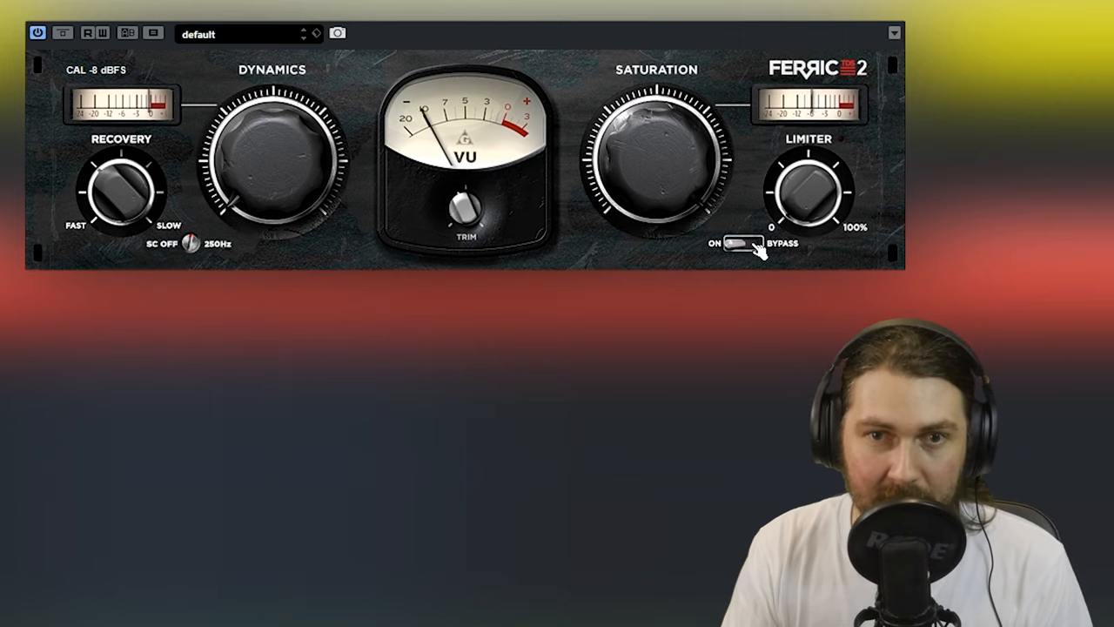
{"action": "left_click", "coordinate": [740, 243]}
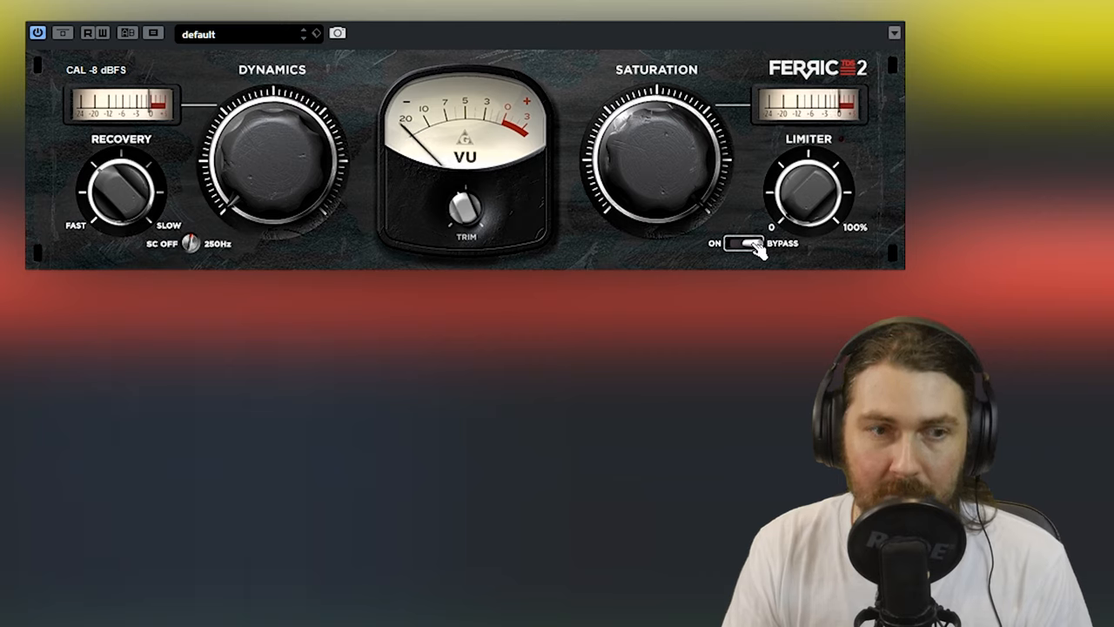
{"action": "left_click", "coordinate": [742, 244]}
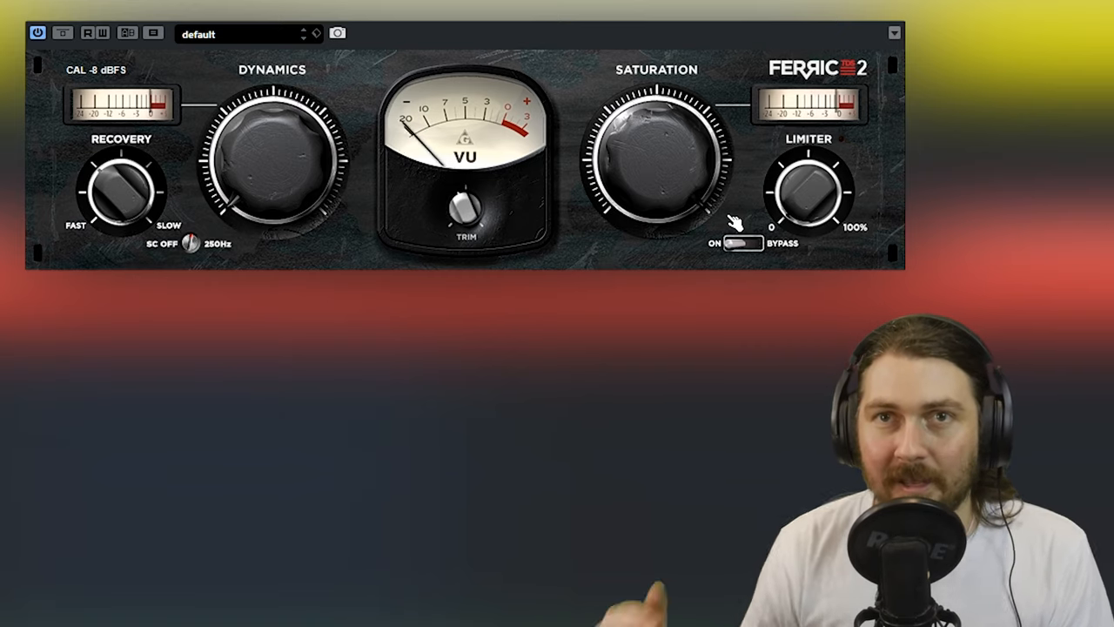
{"action": "left_click", "coordinate": [96, 69]}
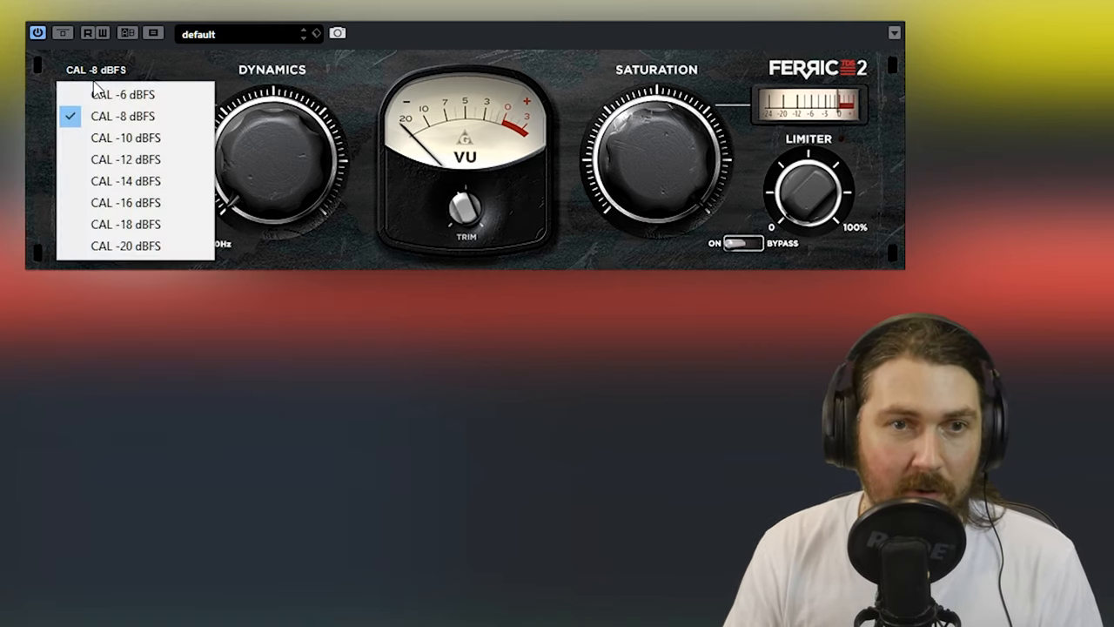
{"action": "left_click", "coordinate": [125, 181]}
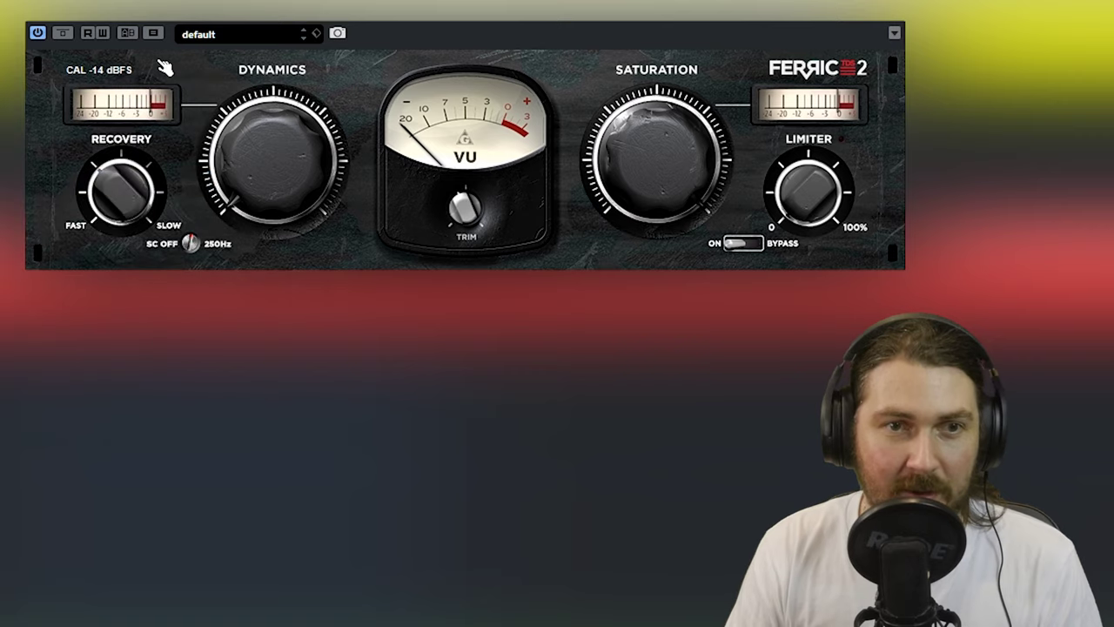
{"action": "left_click", "coordinate": [97, 69]}
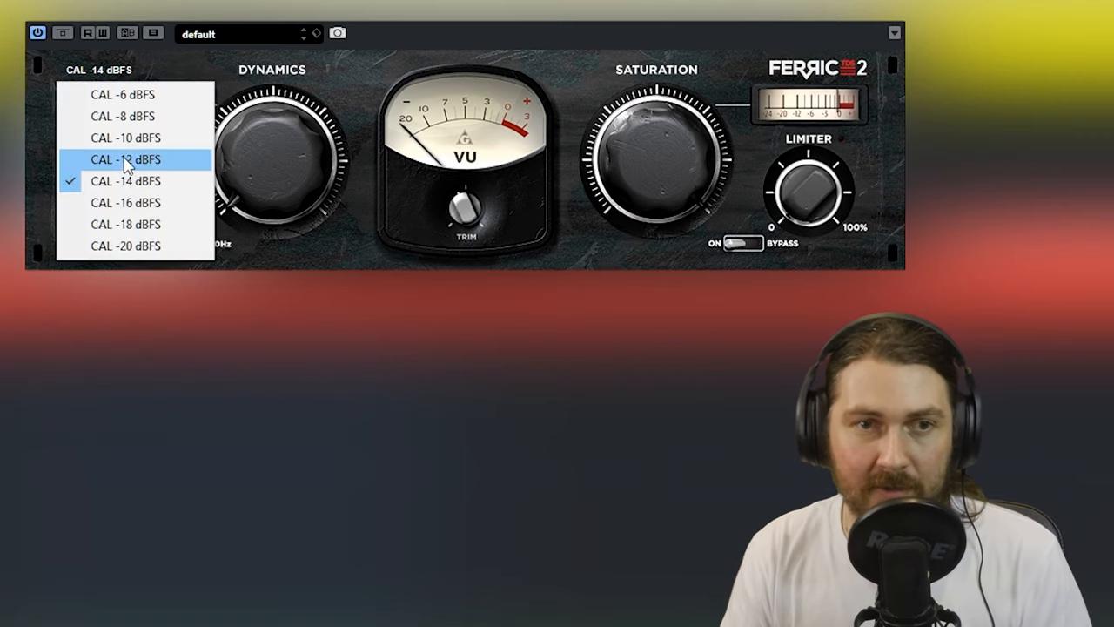
{"action": "left_click", "coordinate": [126, 160]}
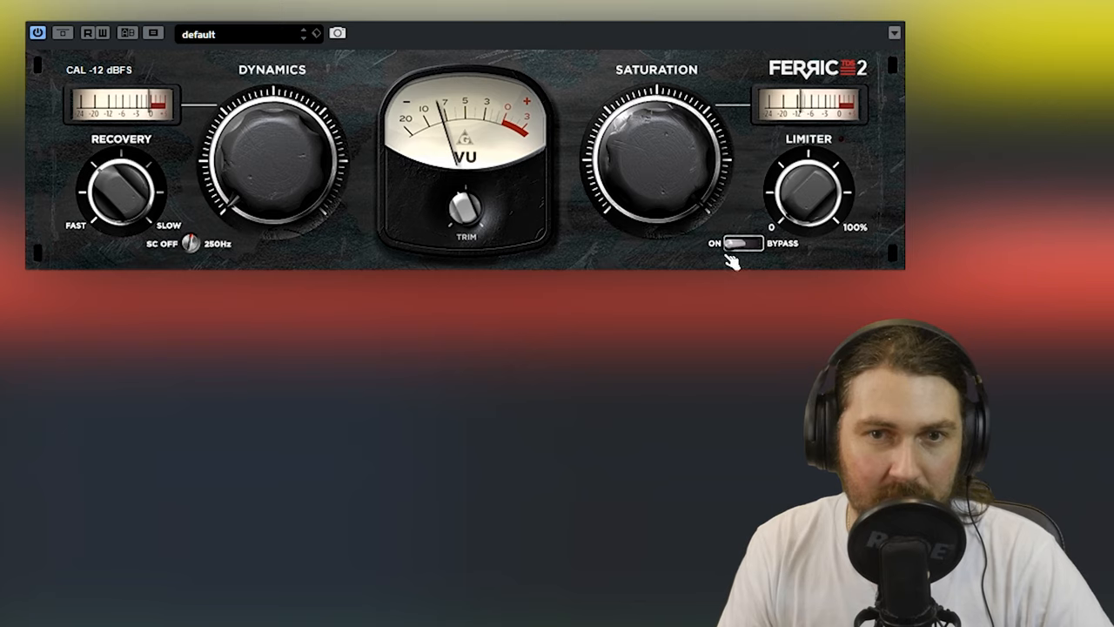
{"action": "left_click", "coordinate": [742, 244]}
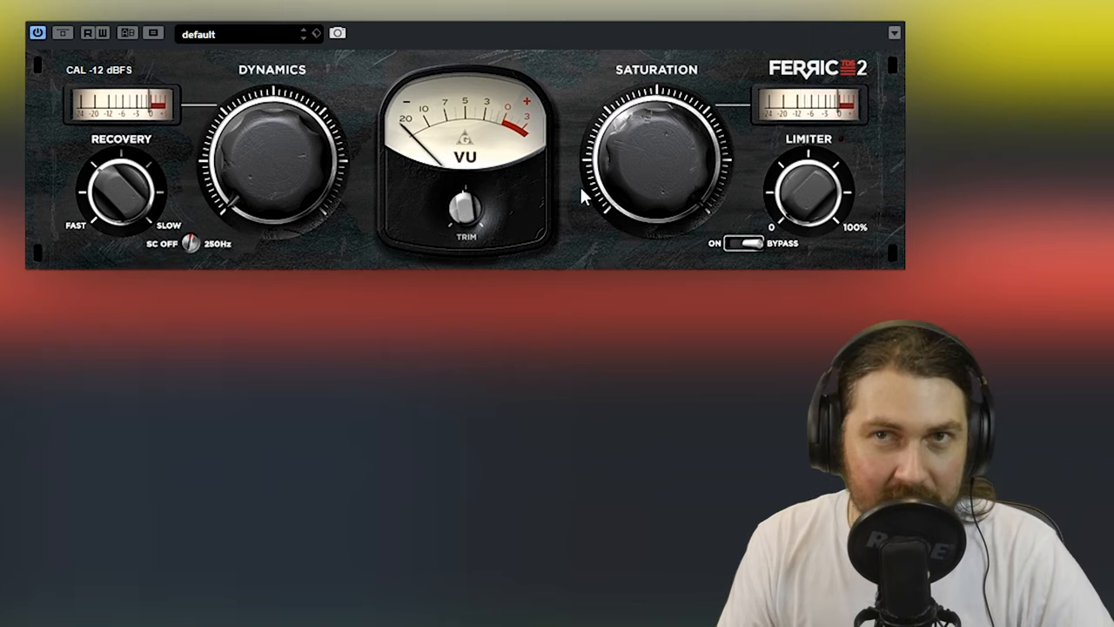
{"action": "left_click", "coordinate": [745, 244]}
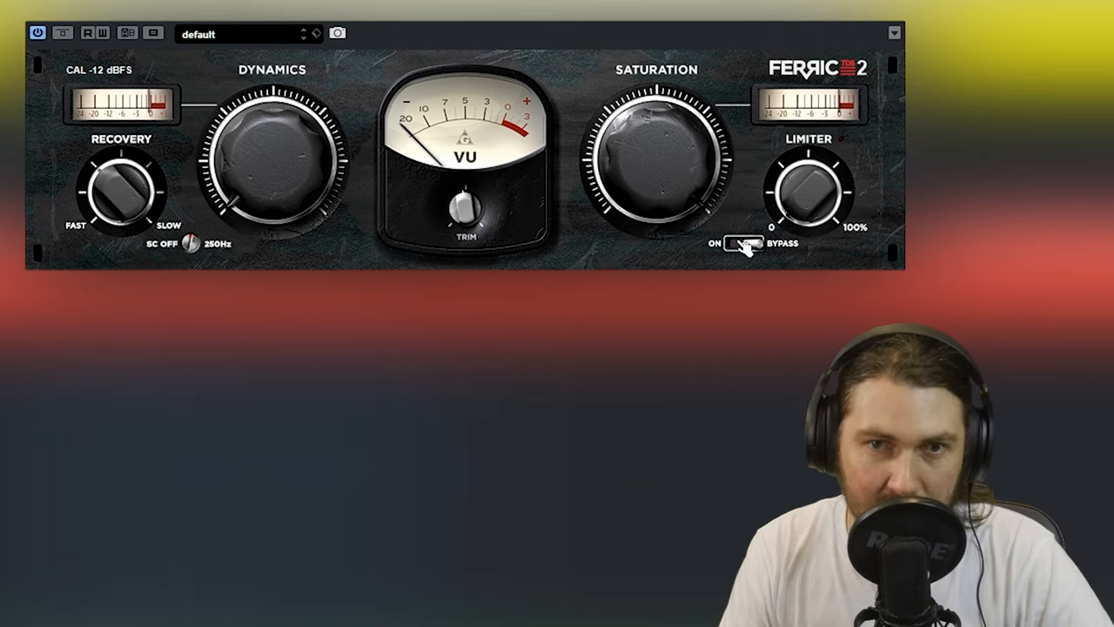
{"action": "left_click", "coordinate": [742, 244]}
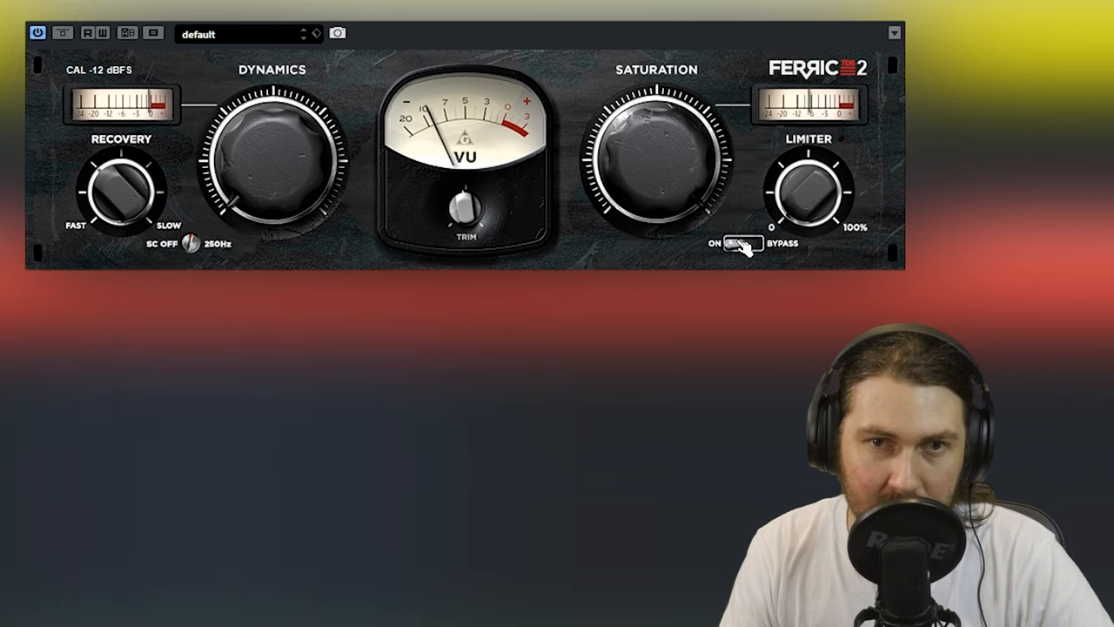
{"action": "left_click", "coordinate": [740, 244]}
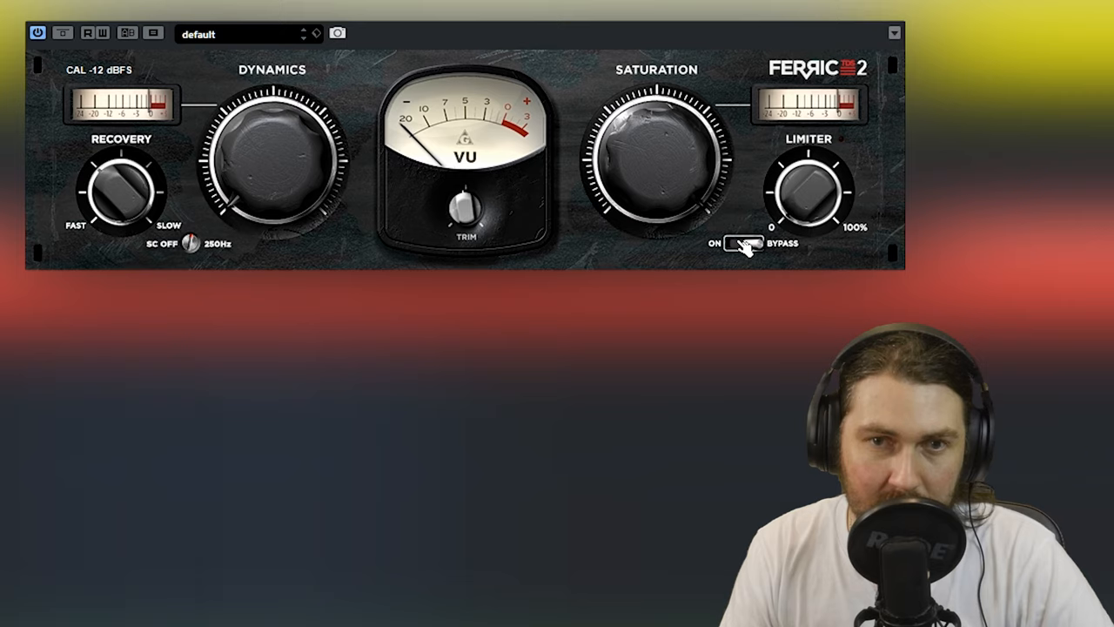
{"action": "left_click", "coordinate": [742, 244]}
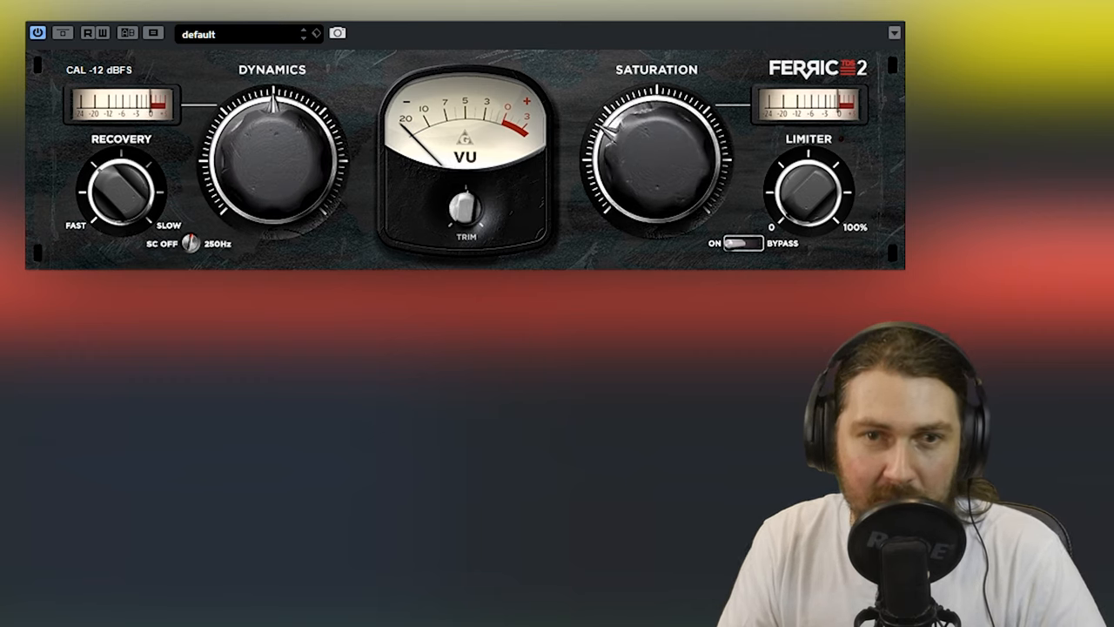
{"action": "left_click", "coordinate": [742, 243]}
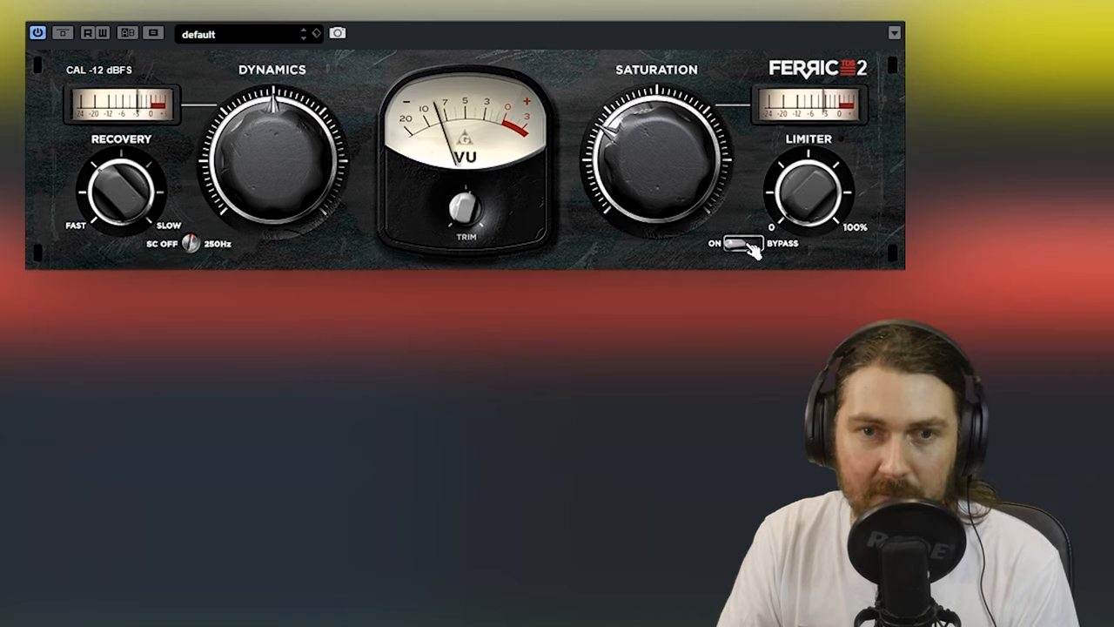
{"action": "left_click", "coordinate": [742, 244]}
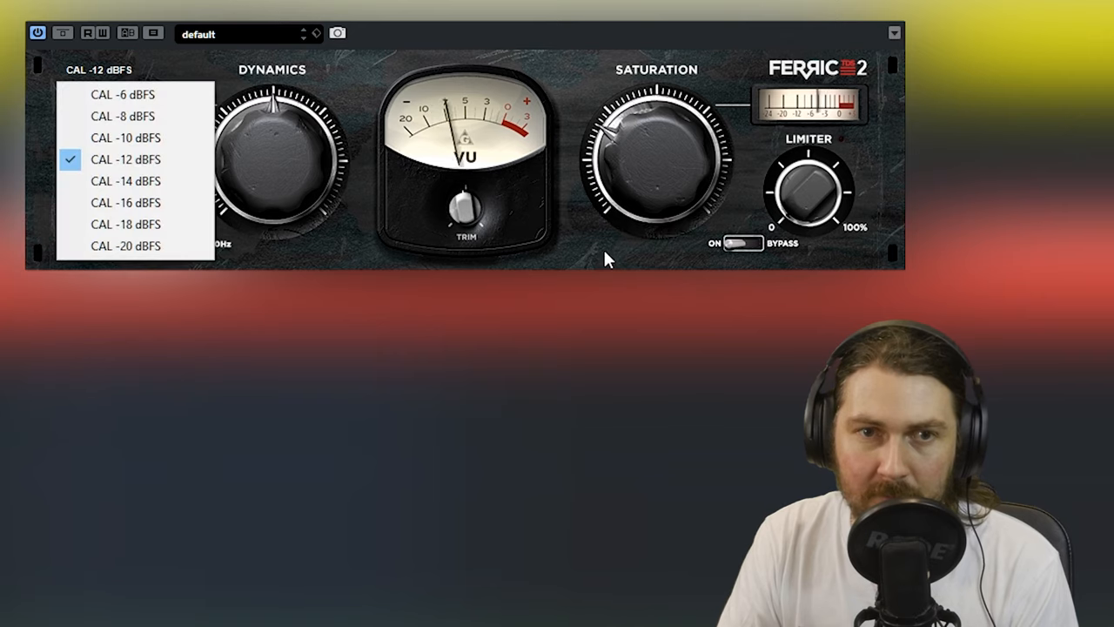
{"action": "left_click", "coordinate": [126, 160]}
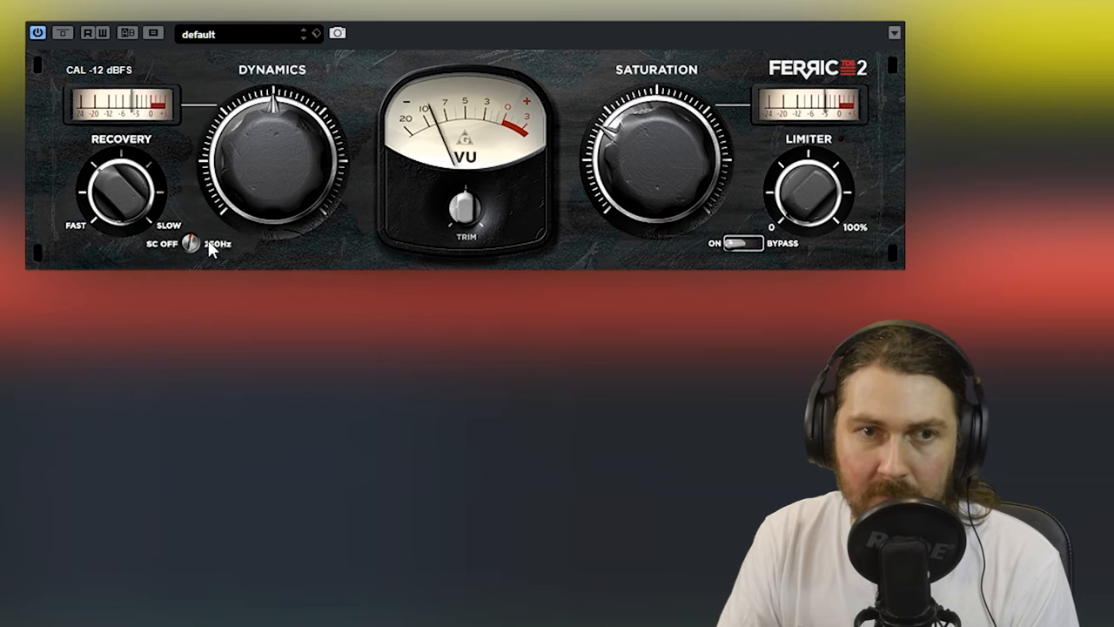
{"action": "mouse_move", "coordinate": [745, 243]}
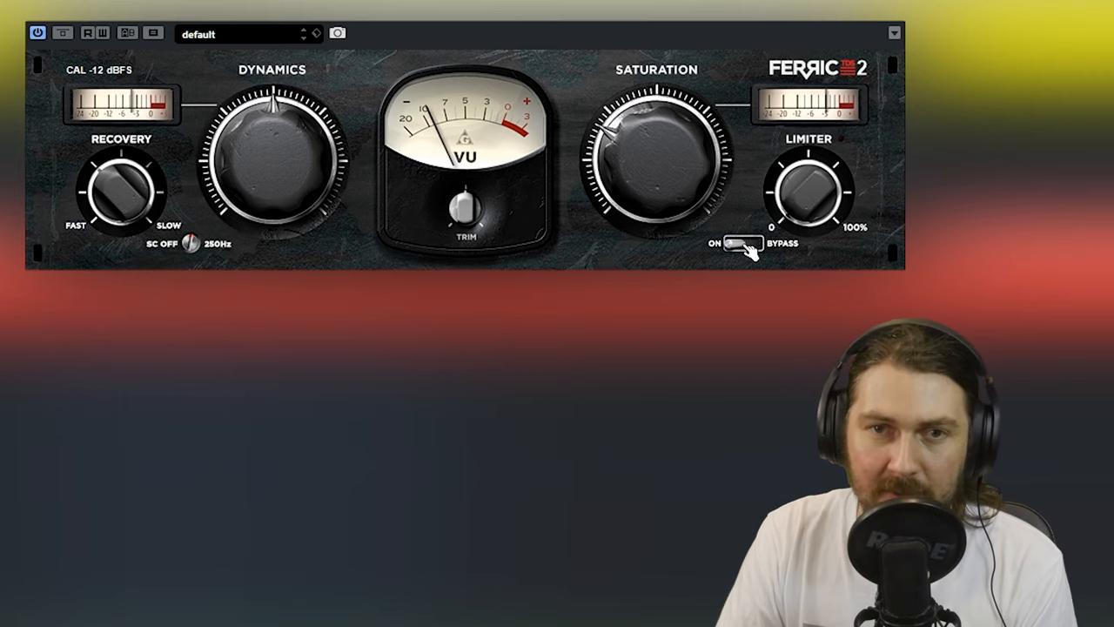
{"action": "left_click", "coordinate": [742, 242]}
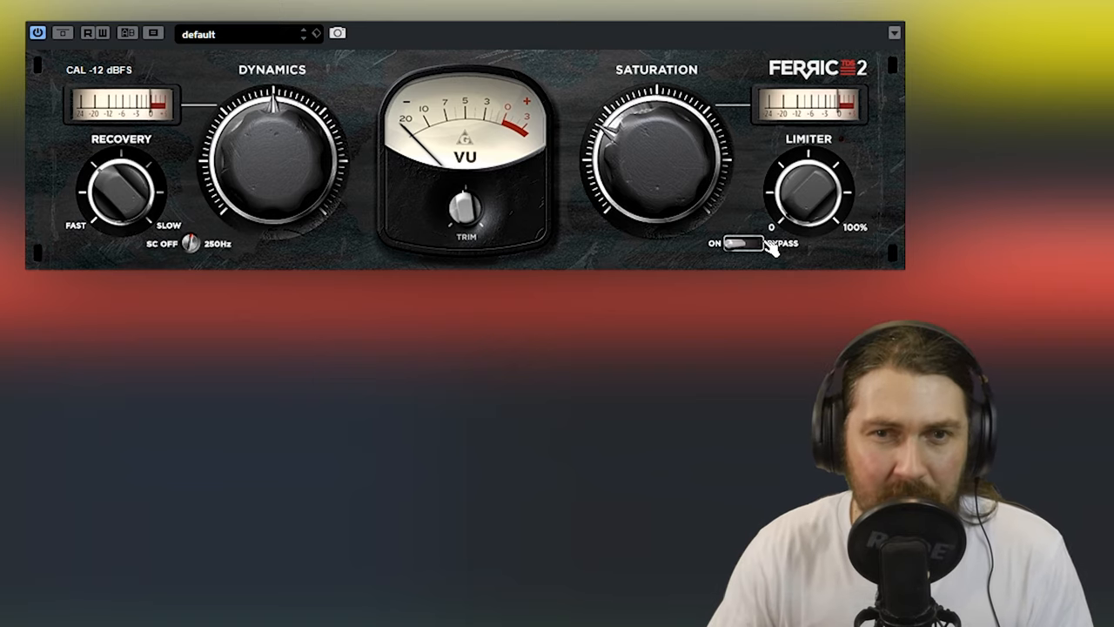
{"action": "mouse_move", "coordinate": [821, 206]}
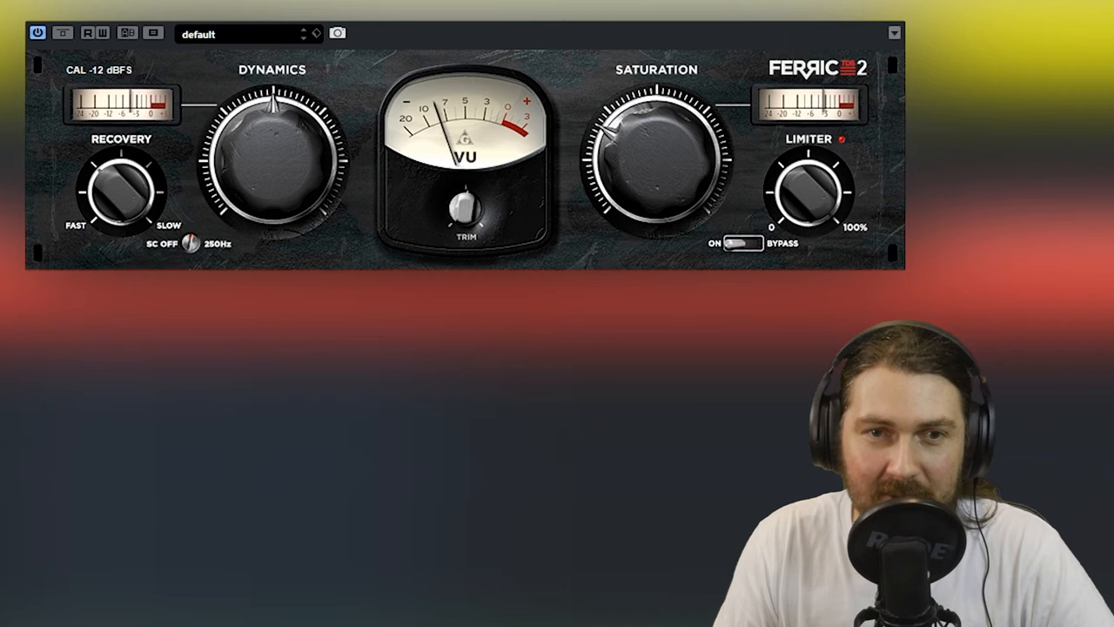
Drive the Limiter knob harder and compare it engaged versus bypassed, ending engaged.
{"action": "left_click_drag", "start_coordinate": [466, 209], "coordinate": [470, 216]}
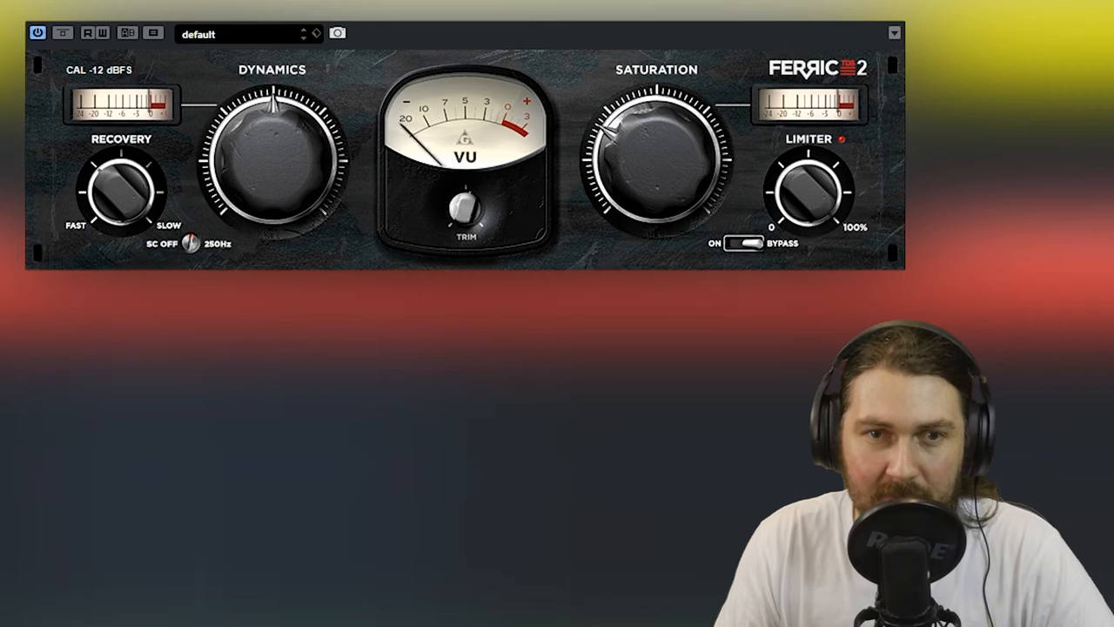
{"action": "left_click", "coordinate": [746, 243]}
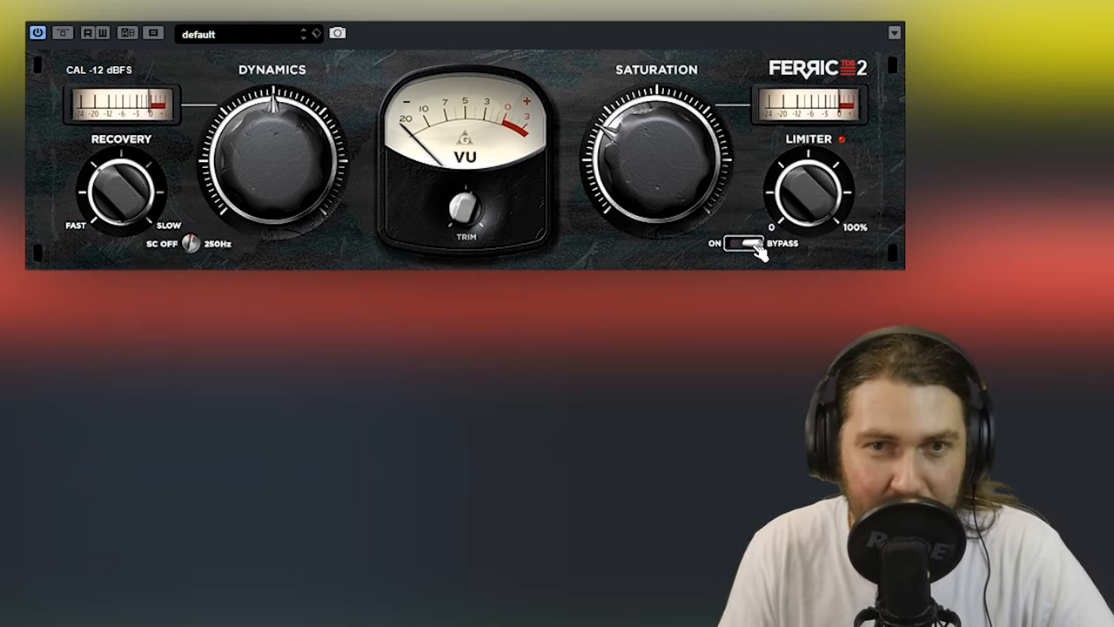
{"action": "left_click", "coordinate": [741, 244]}
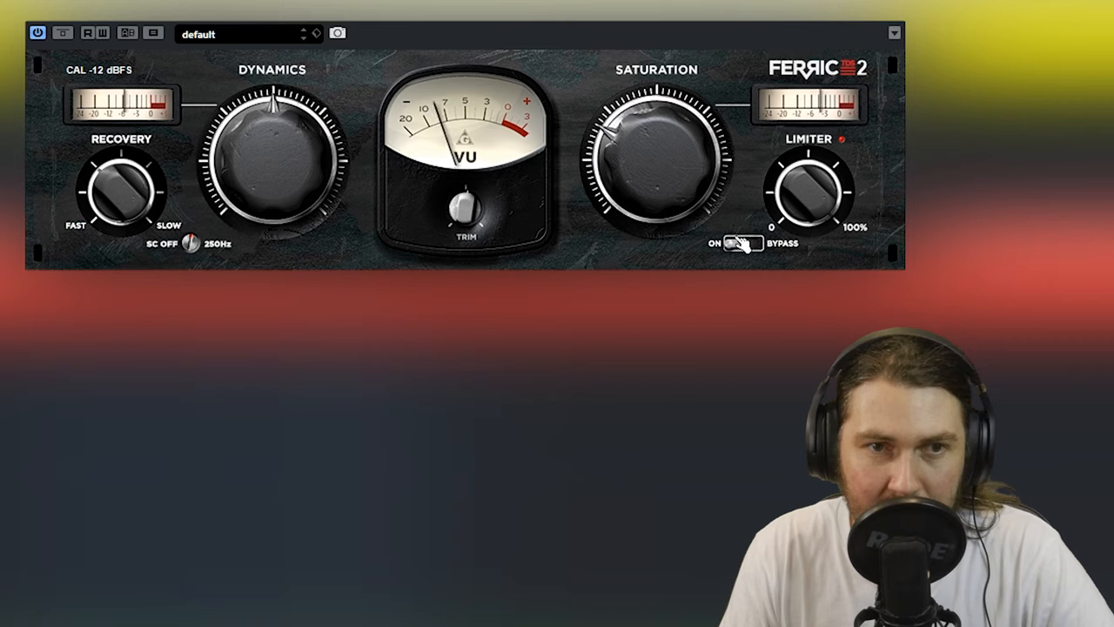
{"action": "left_click", "coordinate": [740, 243]}
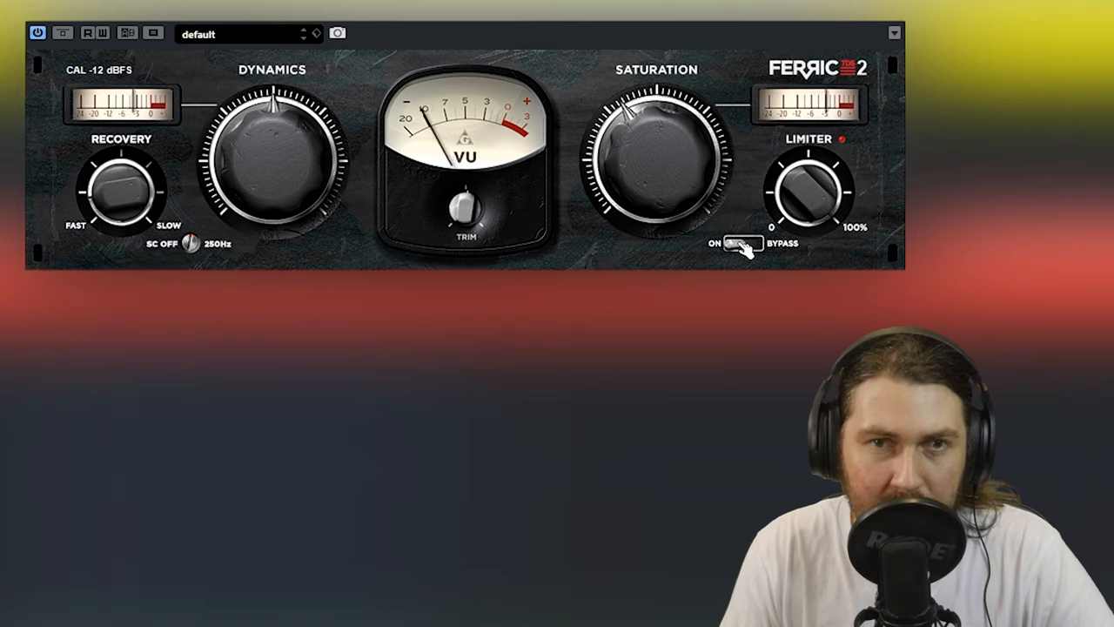
{"action": "left_click", "coordinate": [740, 244]}
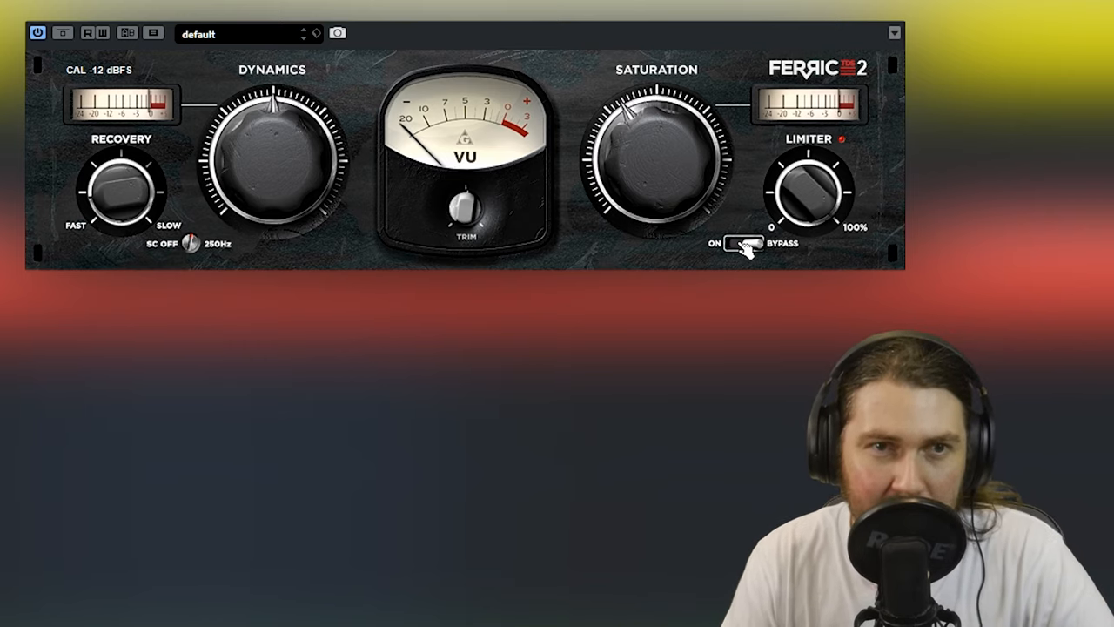
{"action": "left_click", "coordinate": [741, 243]}
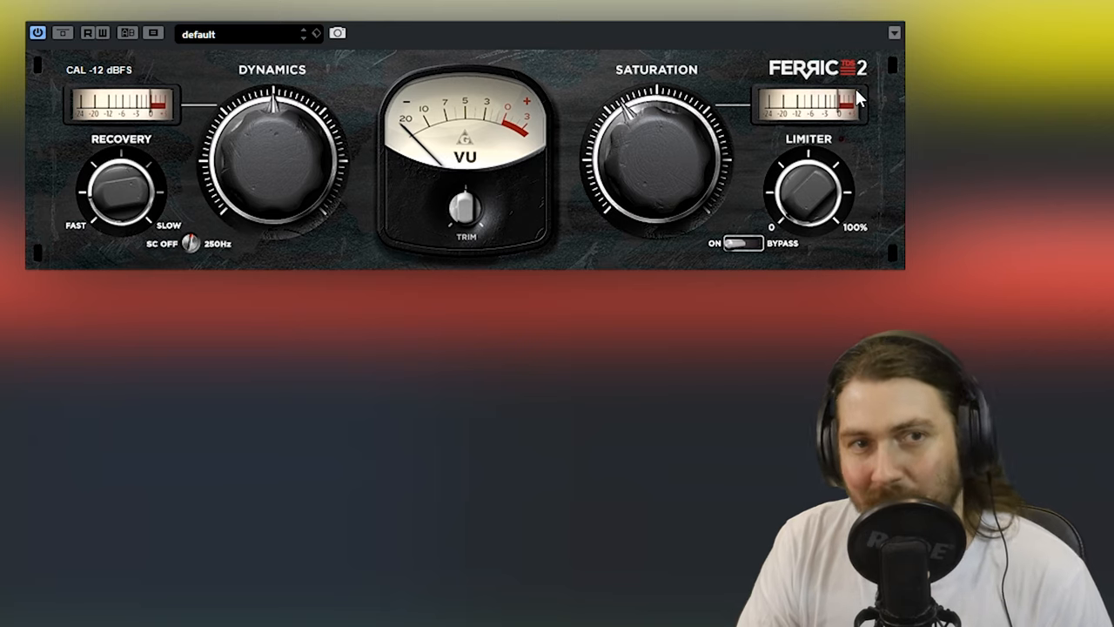
{"action": "mouse_move", "coordinate": [856, 99]}
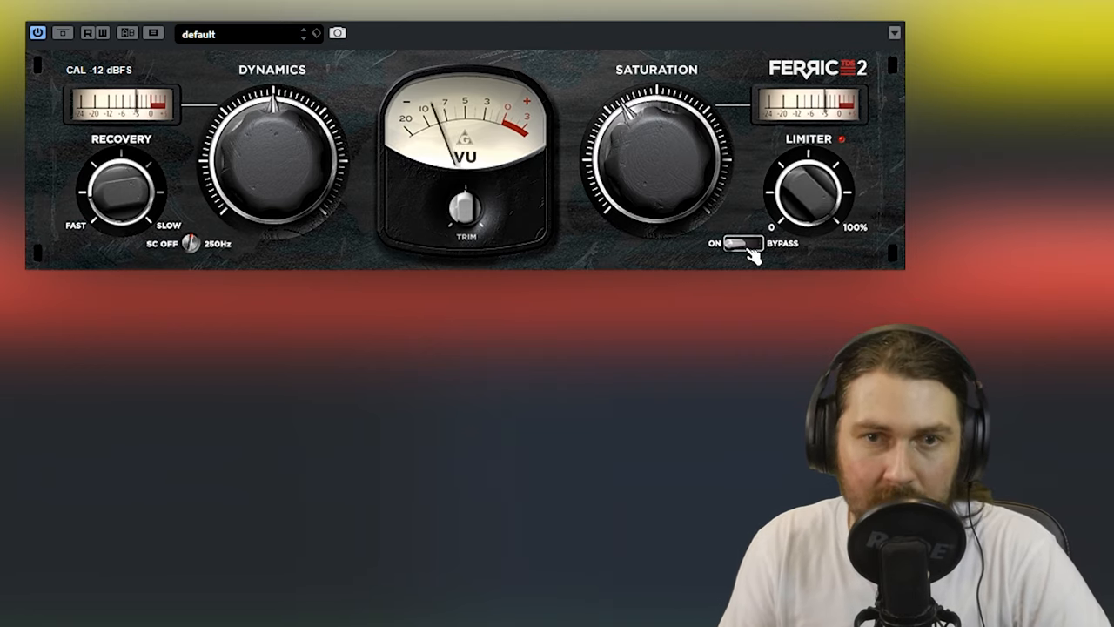
{"action": "left_click", "coordinate": [742, 244]}
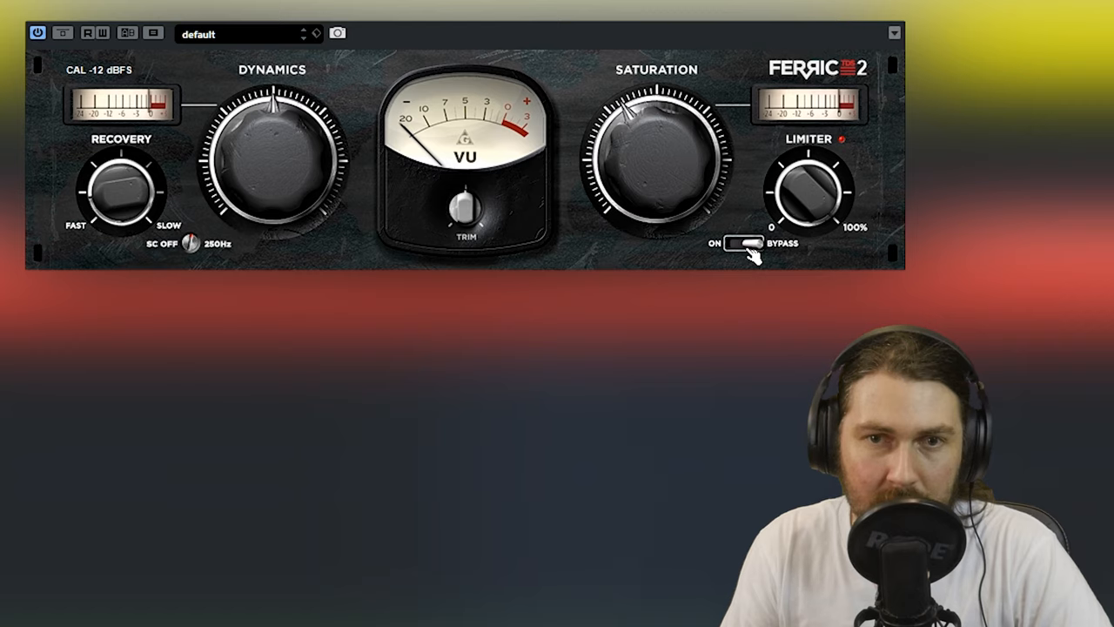
{"action": "left_click", "coordinate": [741, 244]}
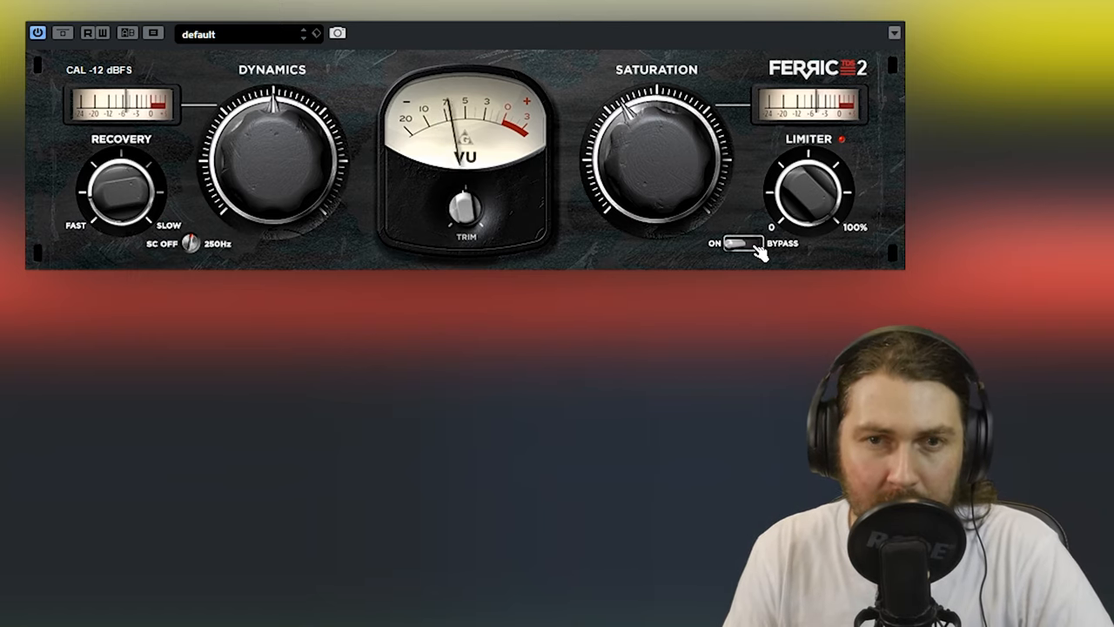
{"action": "left_click", "coordinate": [739, 243]}
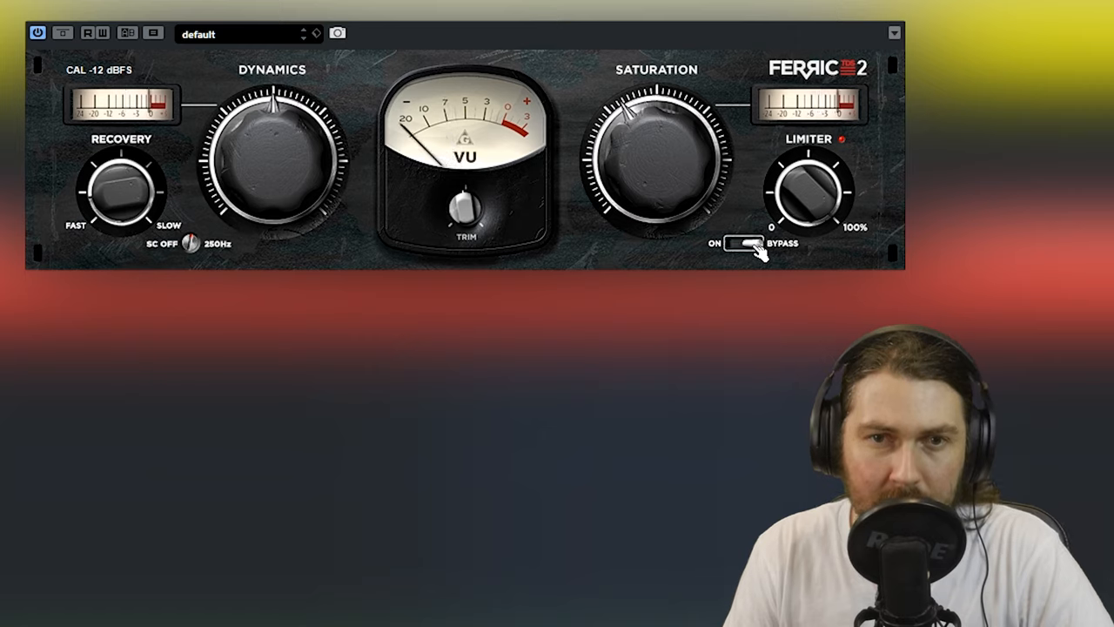
{"action": "left_click", "coordinate": [745, 244]}
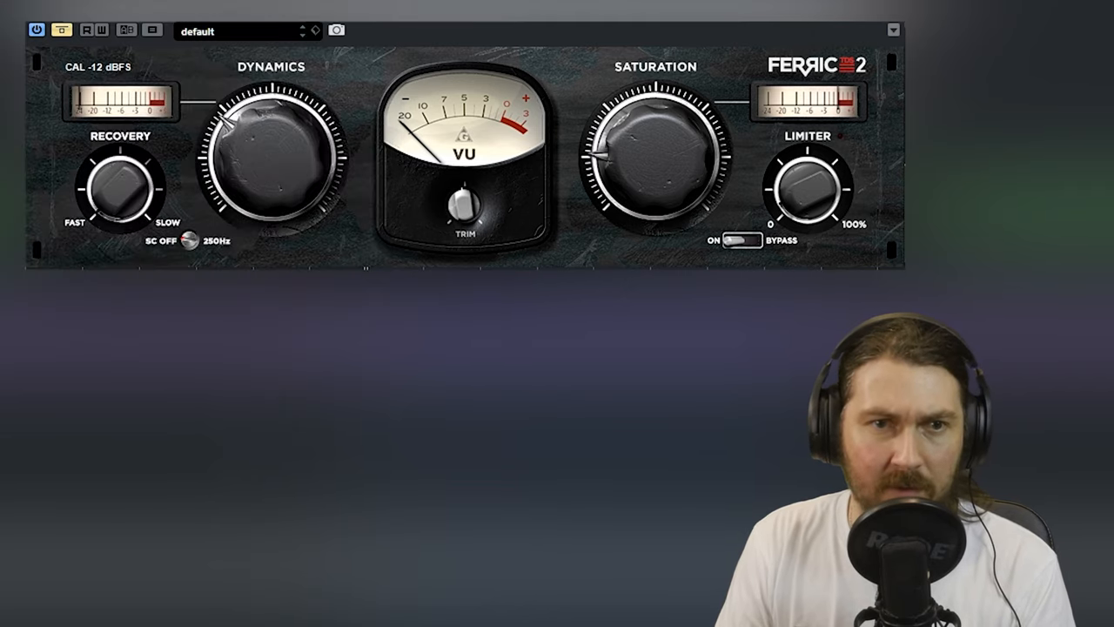
{"action": "mouse_move", "coordinate": [449, 26]}
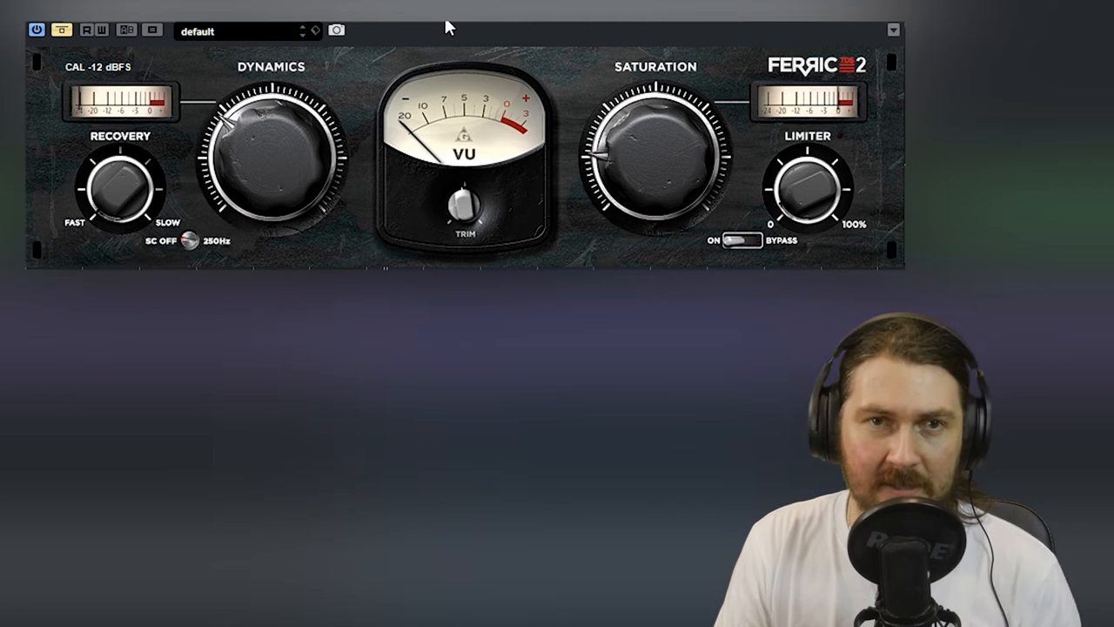
{"action": "mouse_move", "coordinate": [442, 26]}
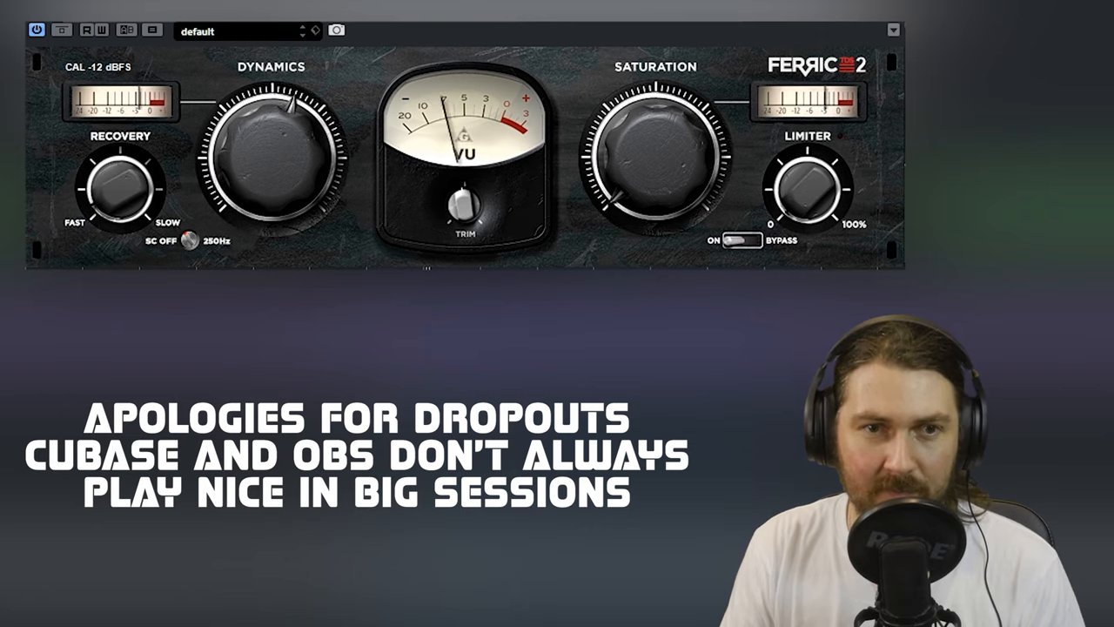
{"action": "left_click", "coordinate": [740, 240]}
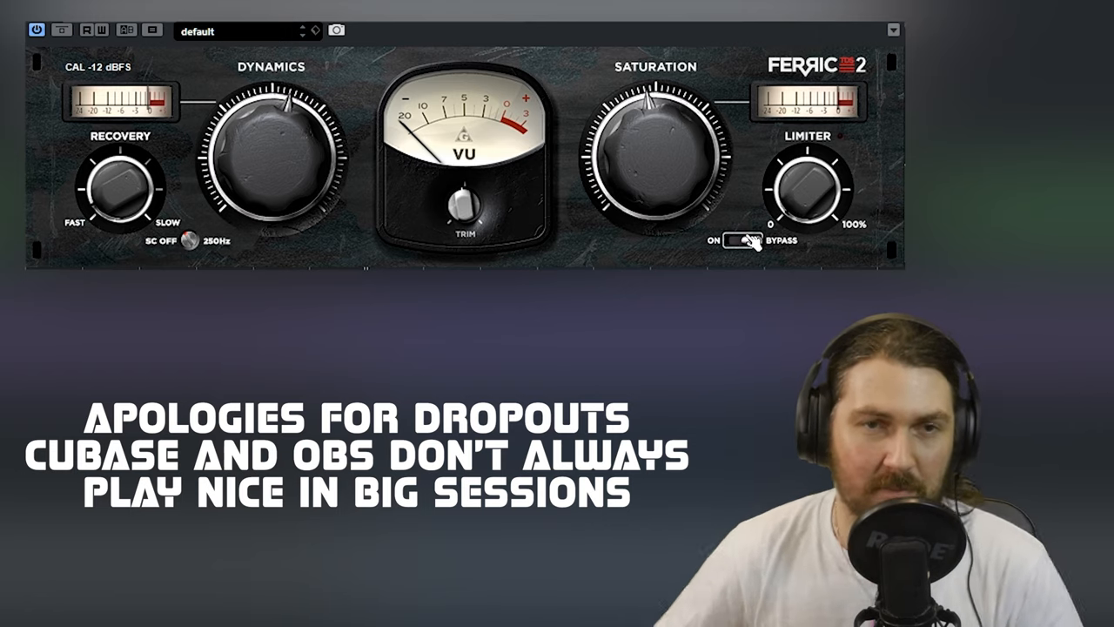
Switch the limiter between engaged and bypassed on the Bass bus insert.
{"action": "left_click", "coordinate": [745, 240]}
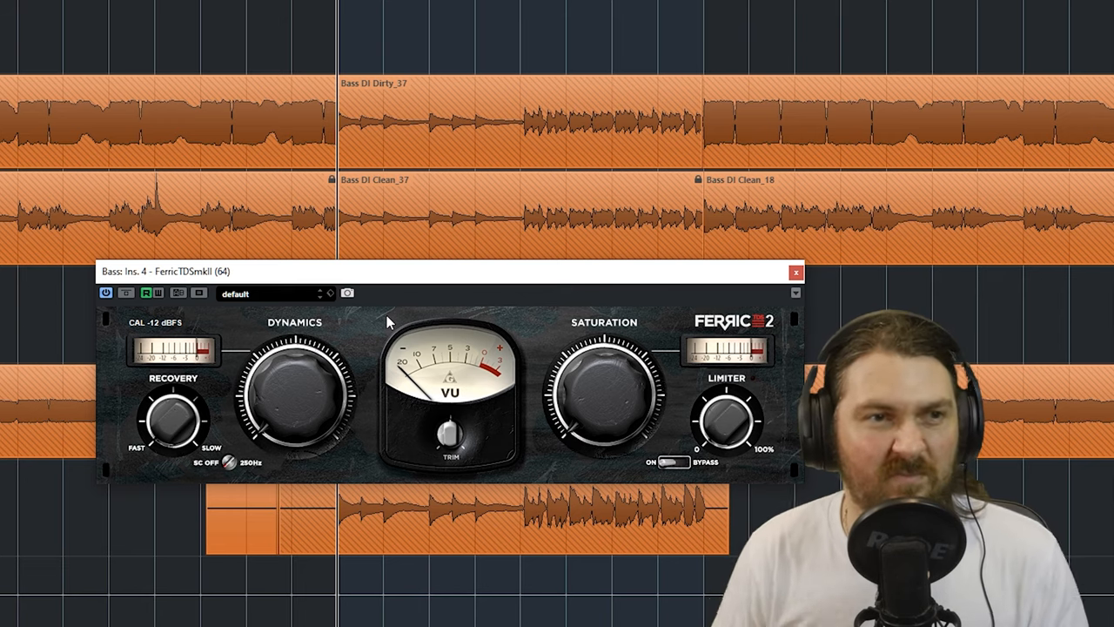
{"action": "mouse_move", "coordinate": [390, 322]}
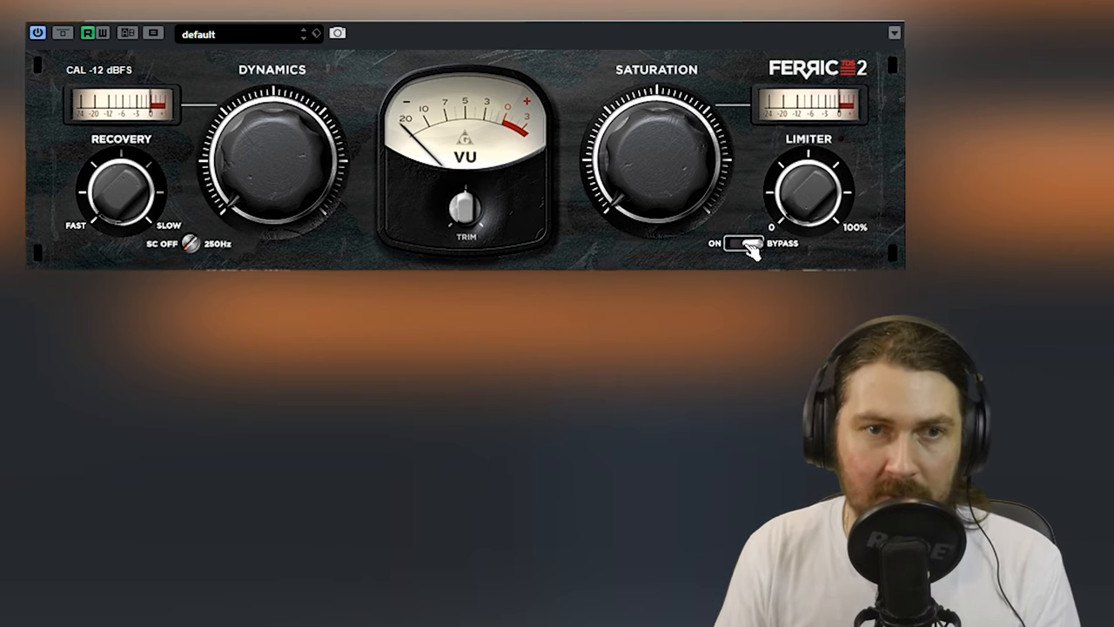
Nudge saturation higher and adjust input trim while auditioning the limiter in and out.
{"action": "left_click", "coordinate": [745, 243]}
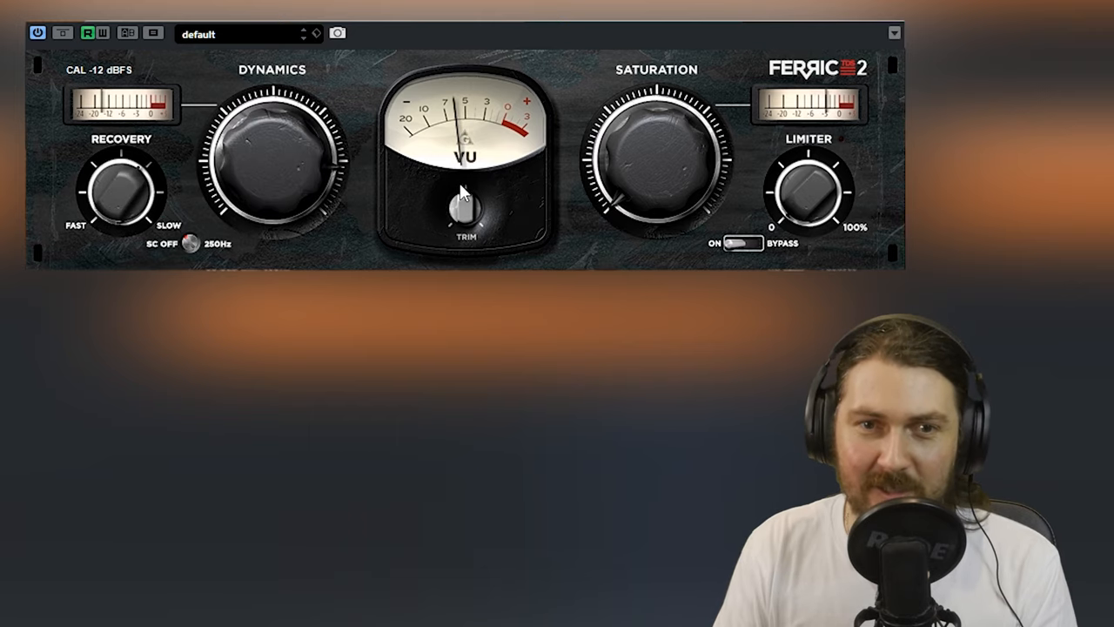
{"action": "left_click", "coordinate": [741, 244]}
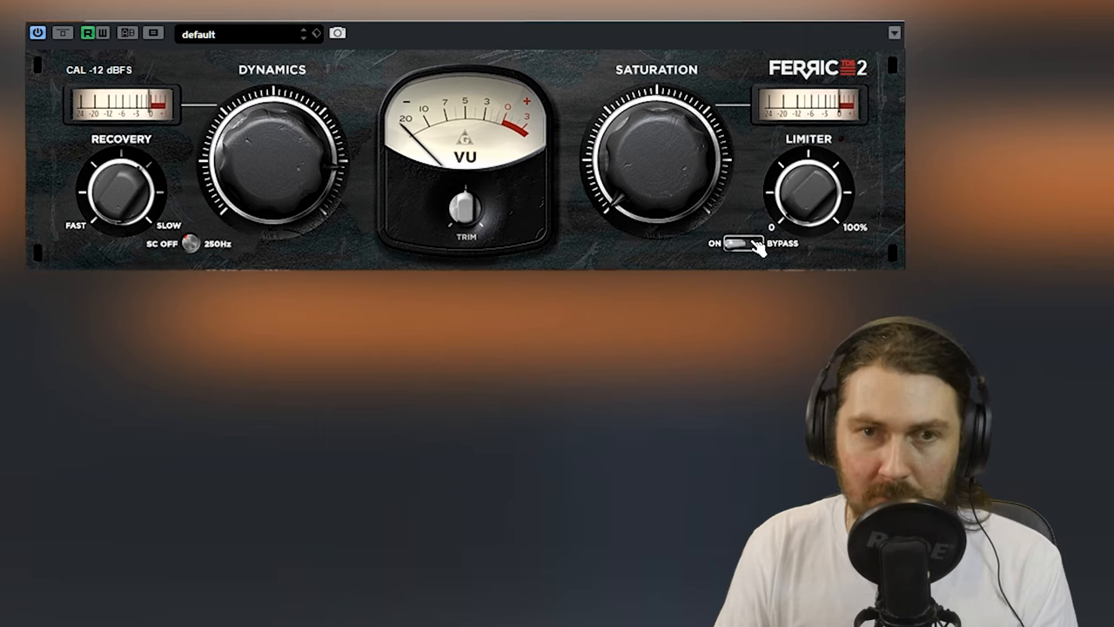
{"action": "left_click", "coordinate": [735, 243]}
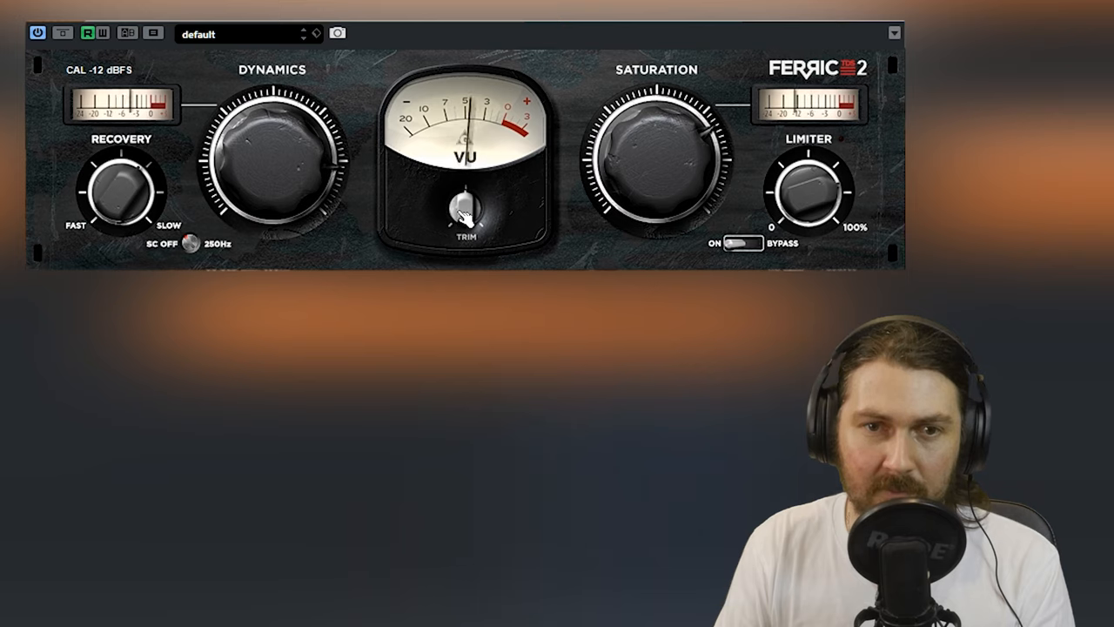
{"action": "left_click", "coordinate": [740, 243]}
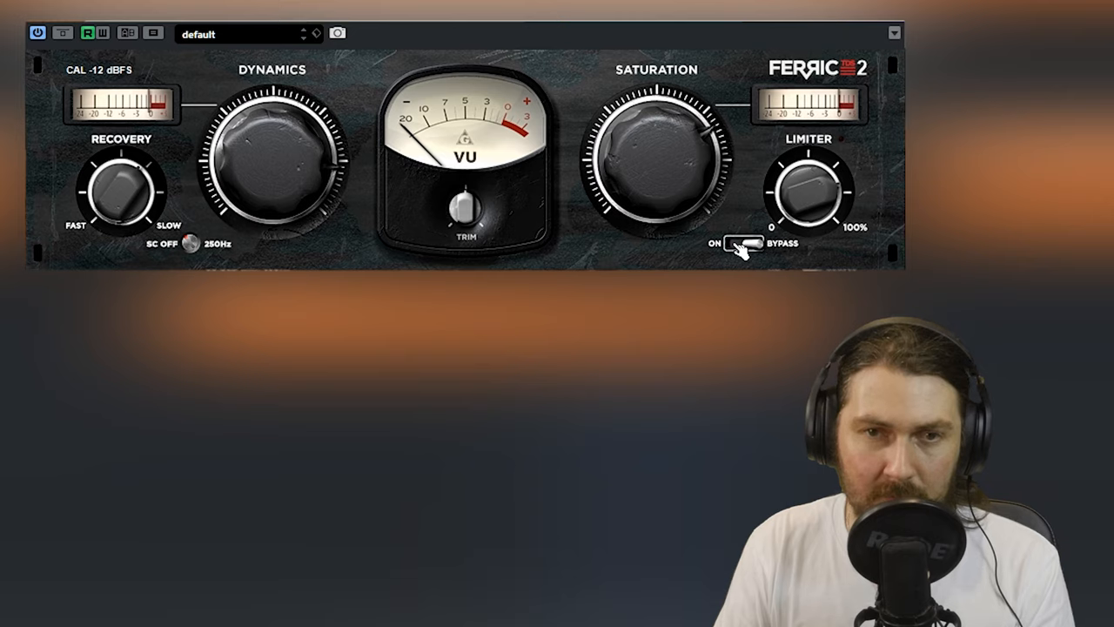
{"action": "left_click", "coordinate": [741, 243]}
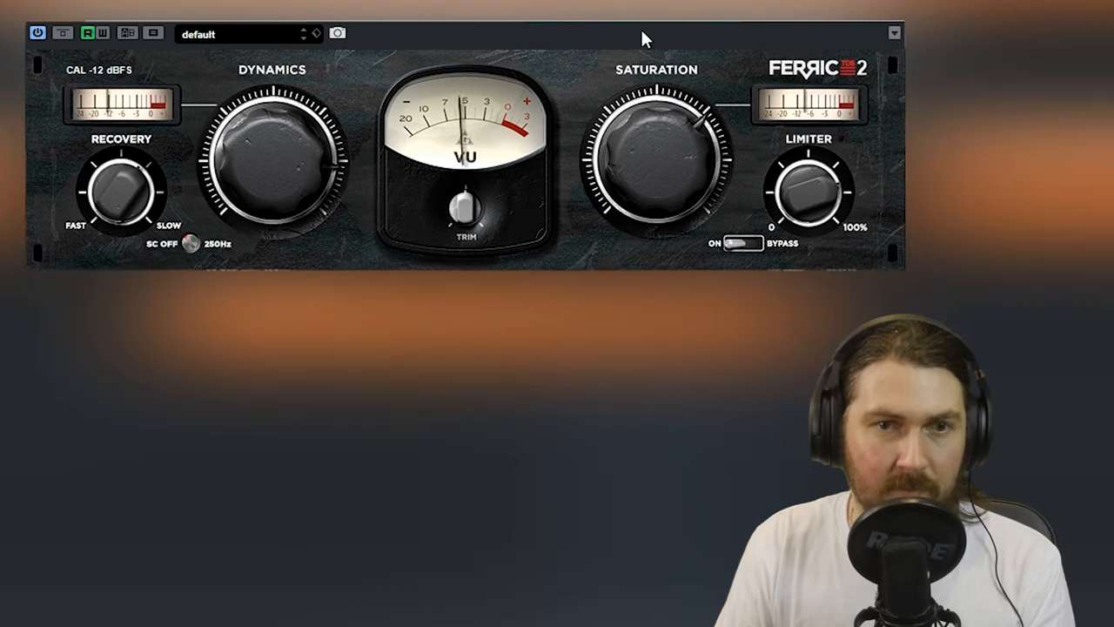
{"action": "left_click", "coordinate": [741, 244]}
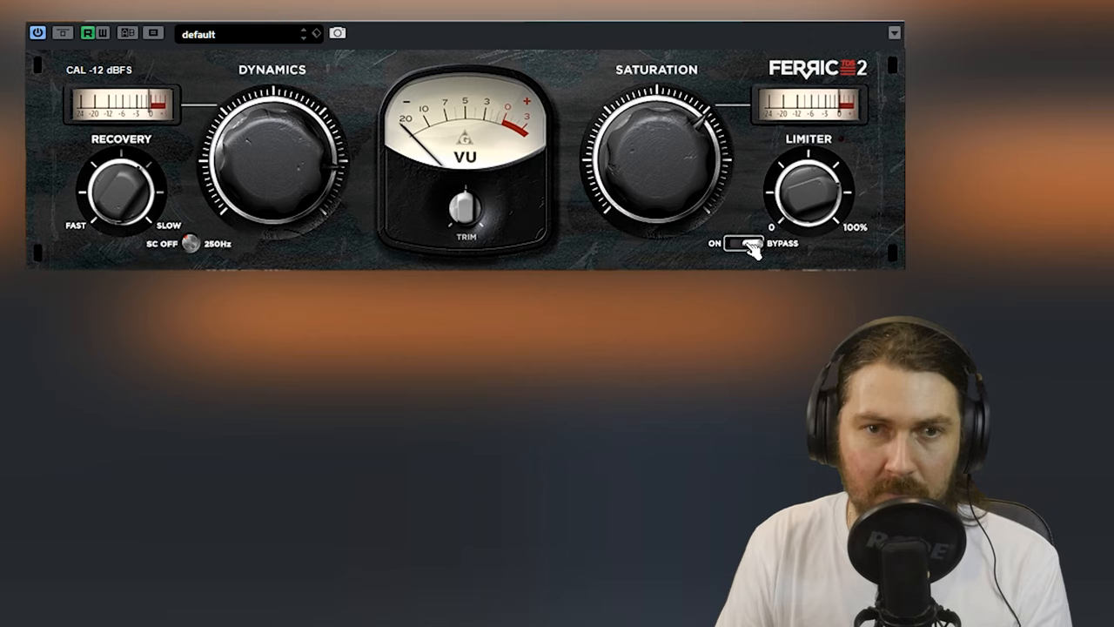
{"action": "left_click", "coordinate": [742, 244]}
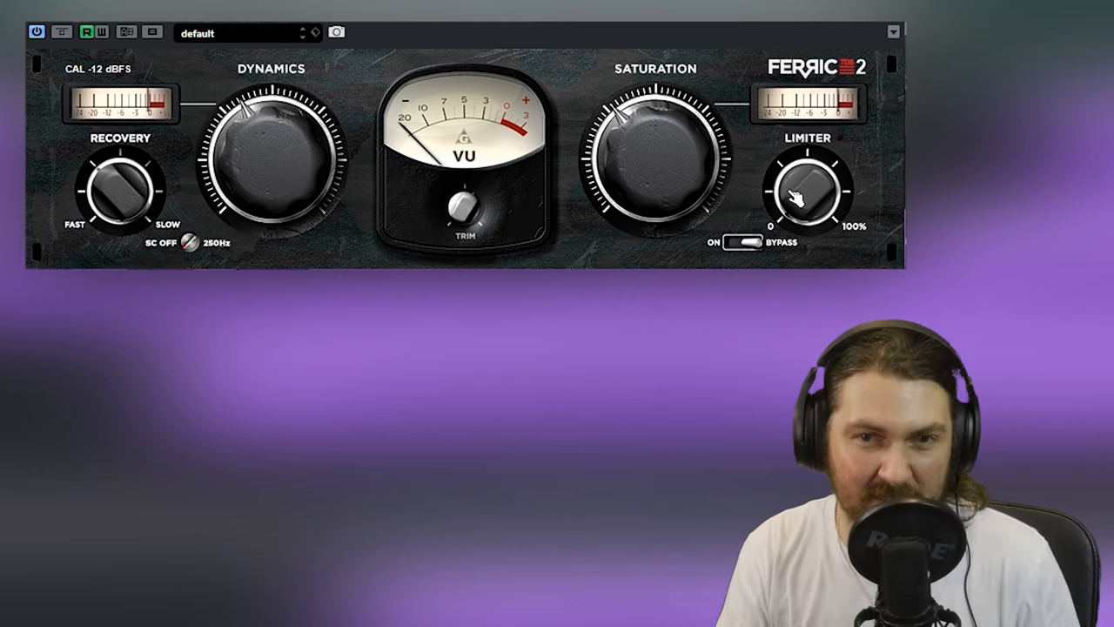
Toggle the limiter once more and raise saturation to just past 12 o'clock.
{"action": "left_click", "coordinate": [739, 242]}
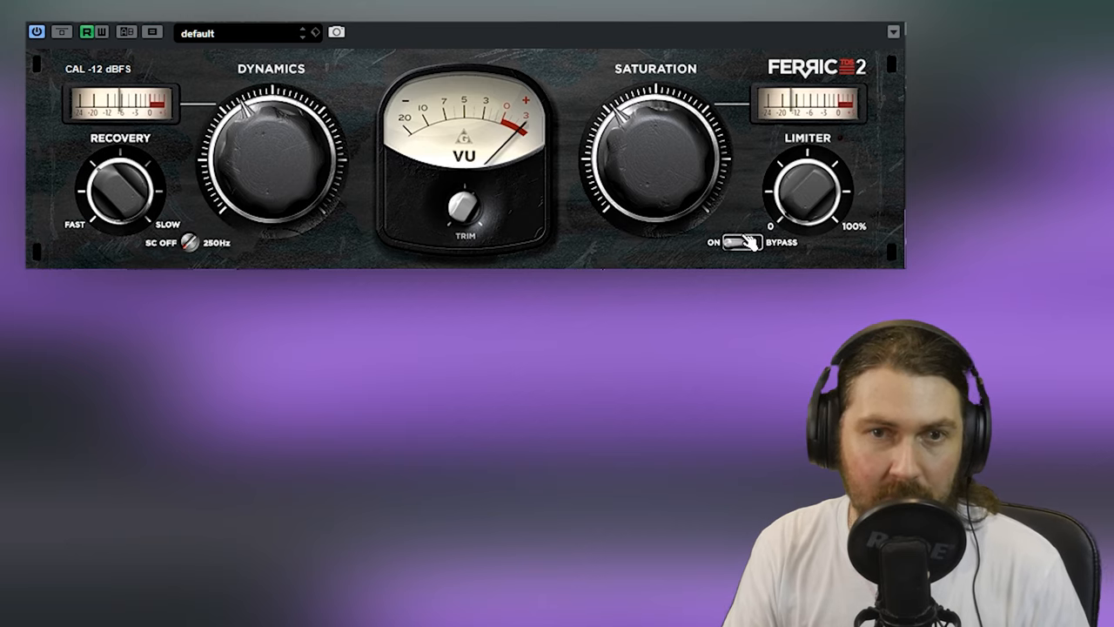
{"action": "left_click", "coordinate": [740, 242]}
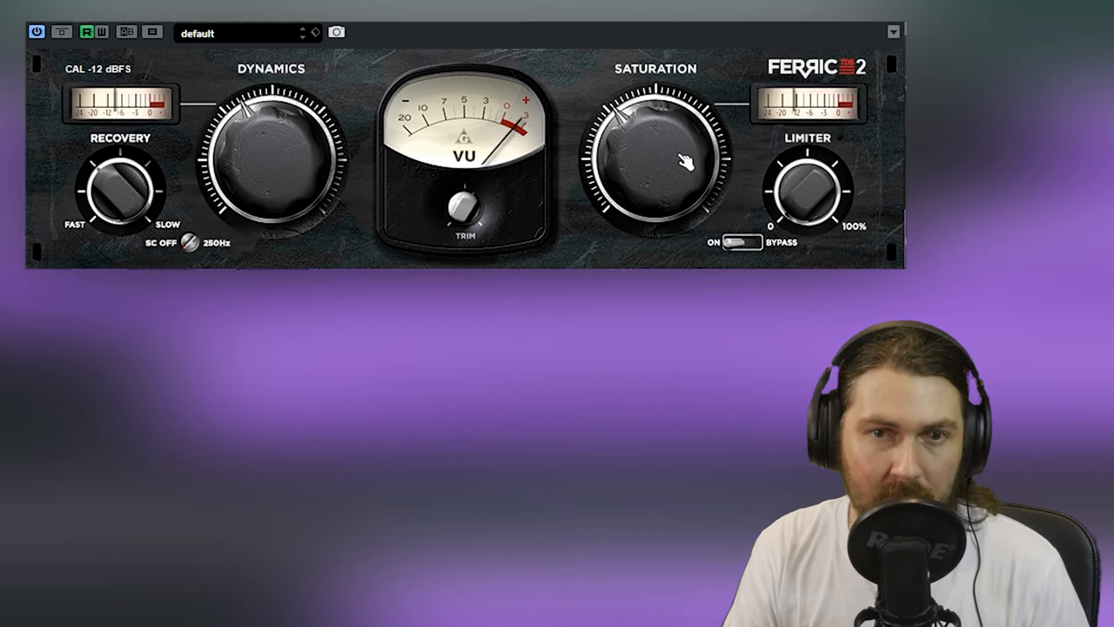
{"action": "left_click_drag", "start_coordinate": [687, 160], "coordinate": [635, 114]}
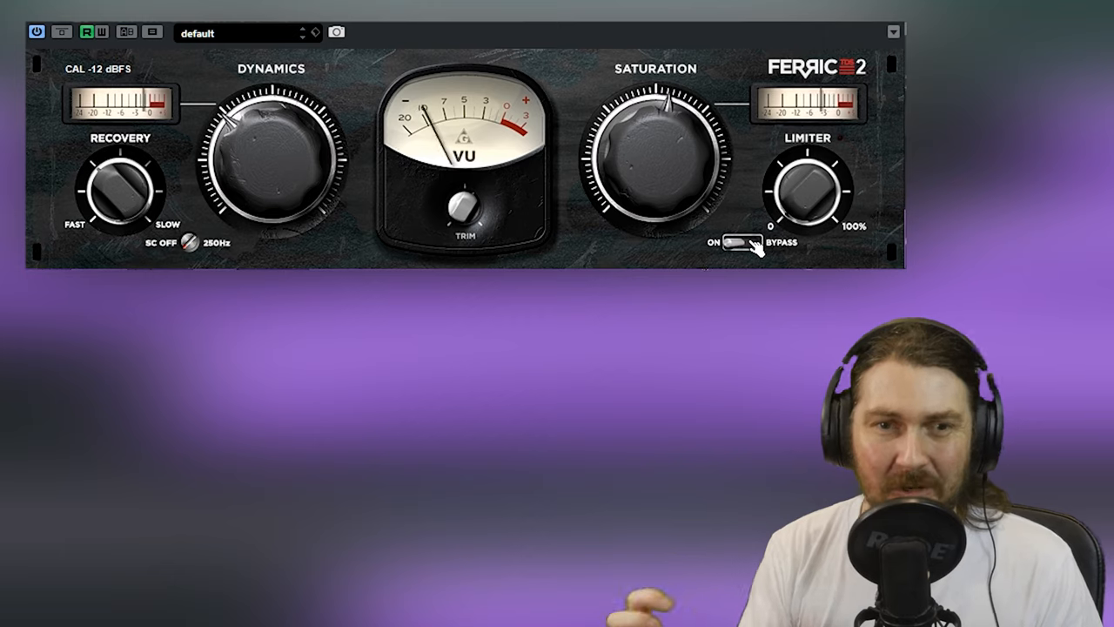
{"action": "left_click", "coordinate": [738, 242]}
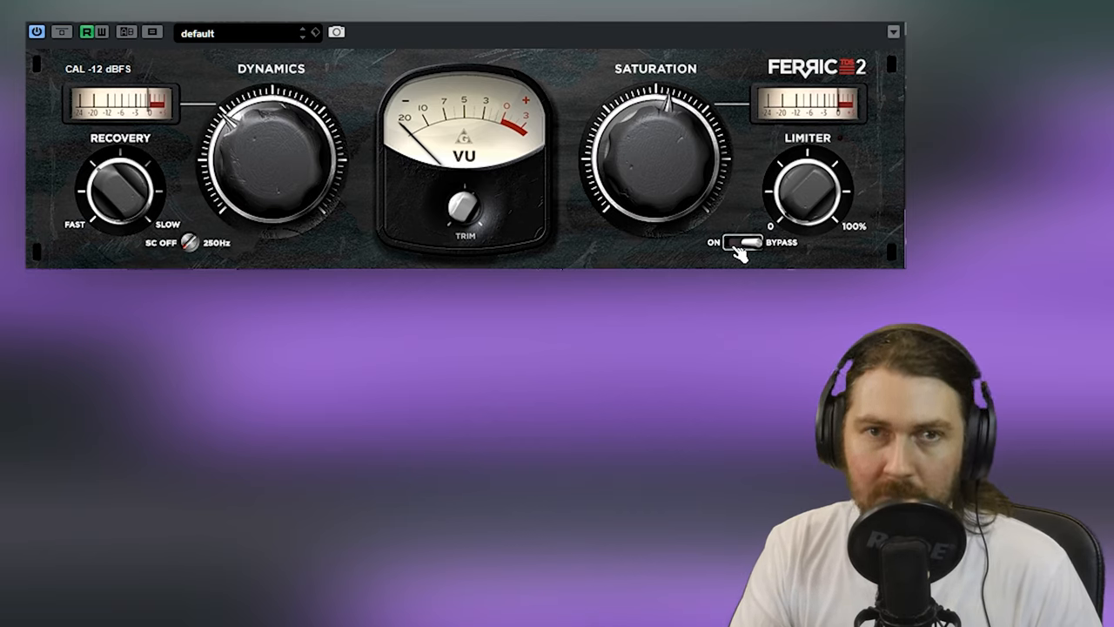
{"action": "left_click", "coordinate": [741, 242]}
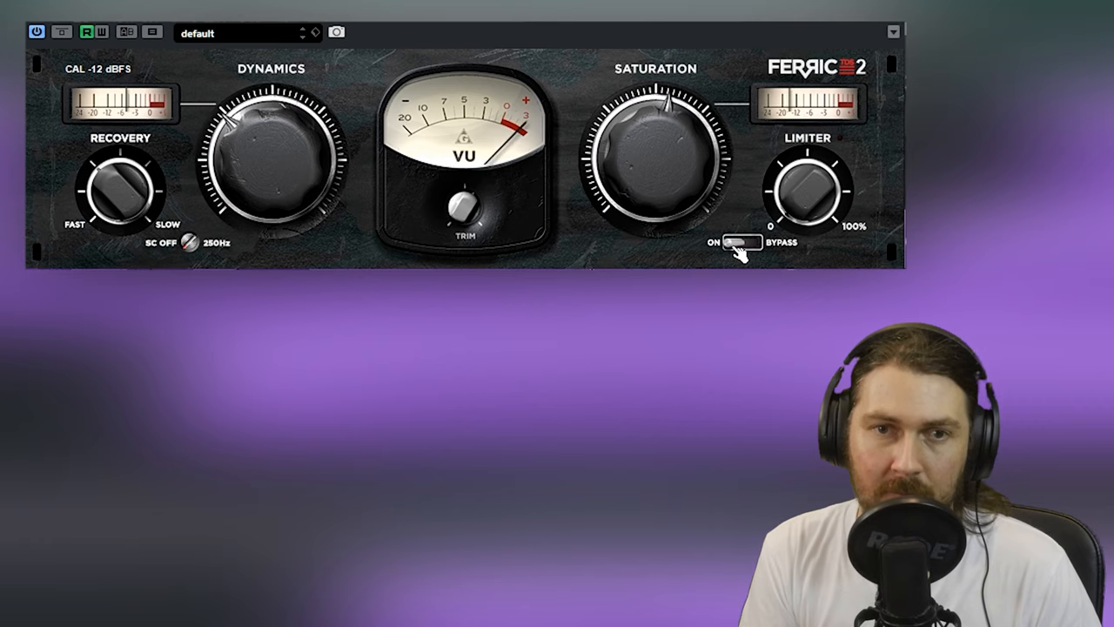